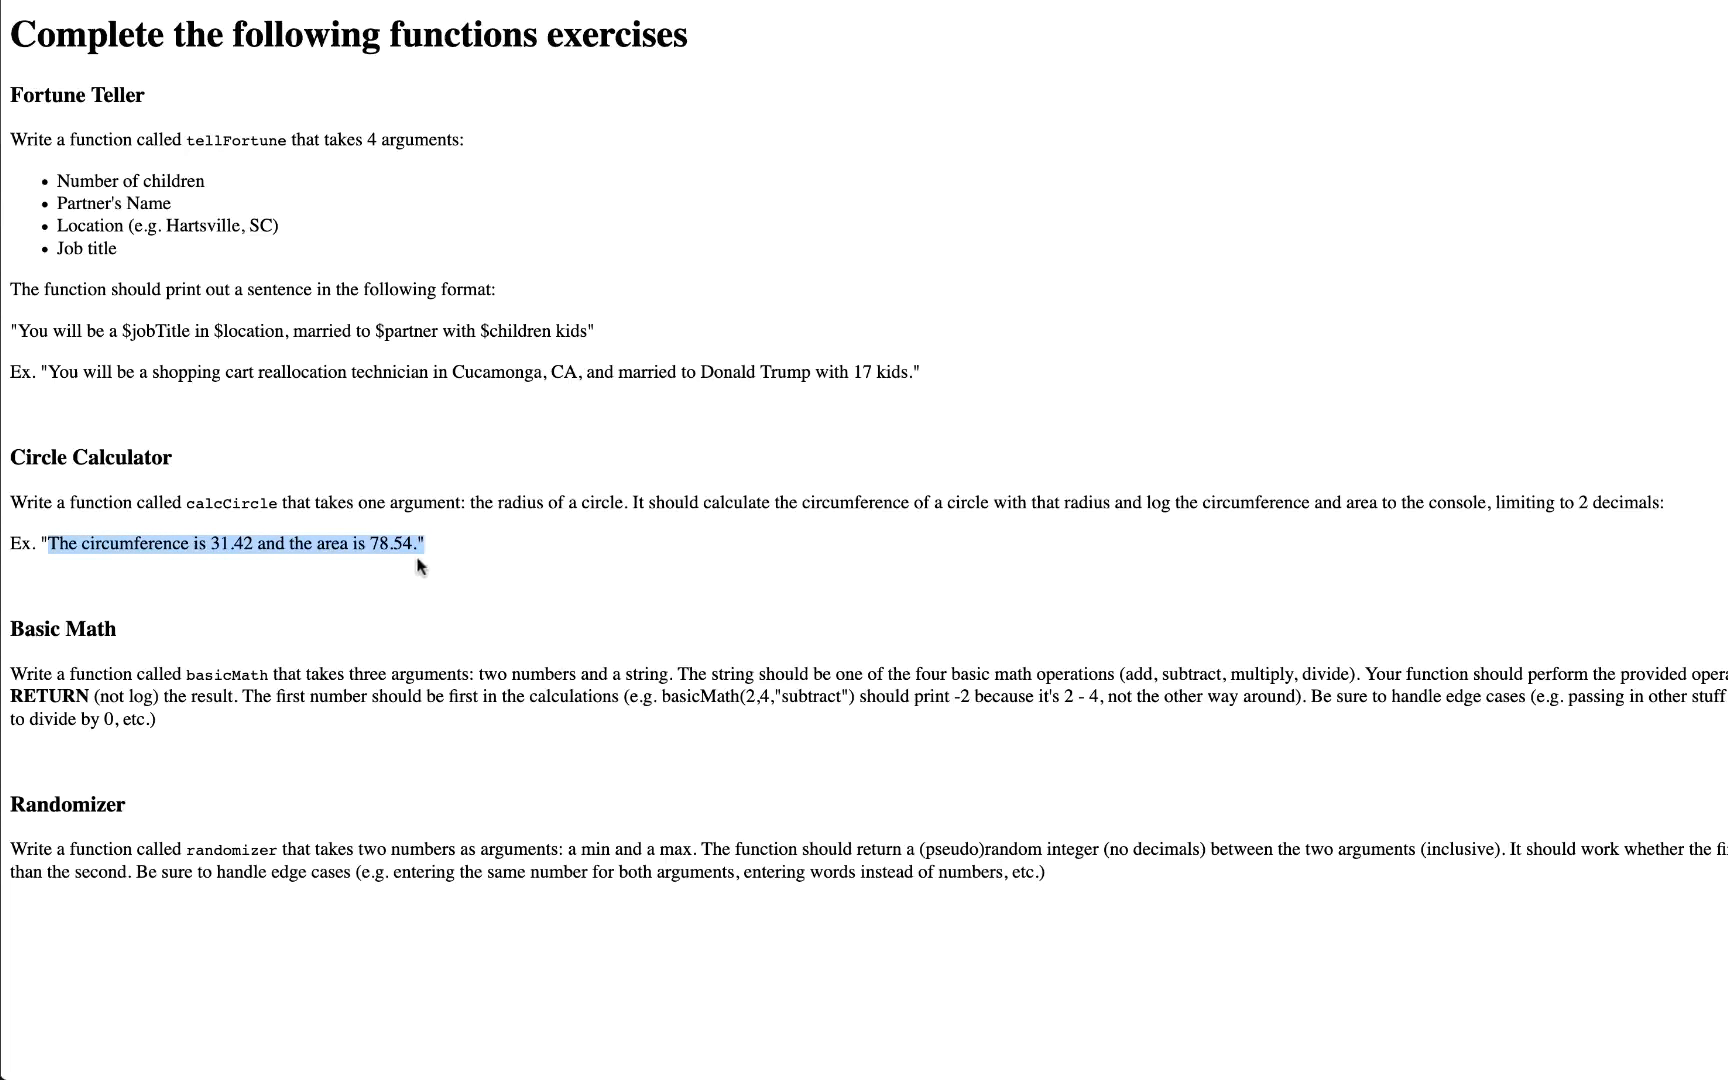
drag(416, 544, 452, 502)
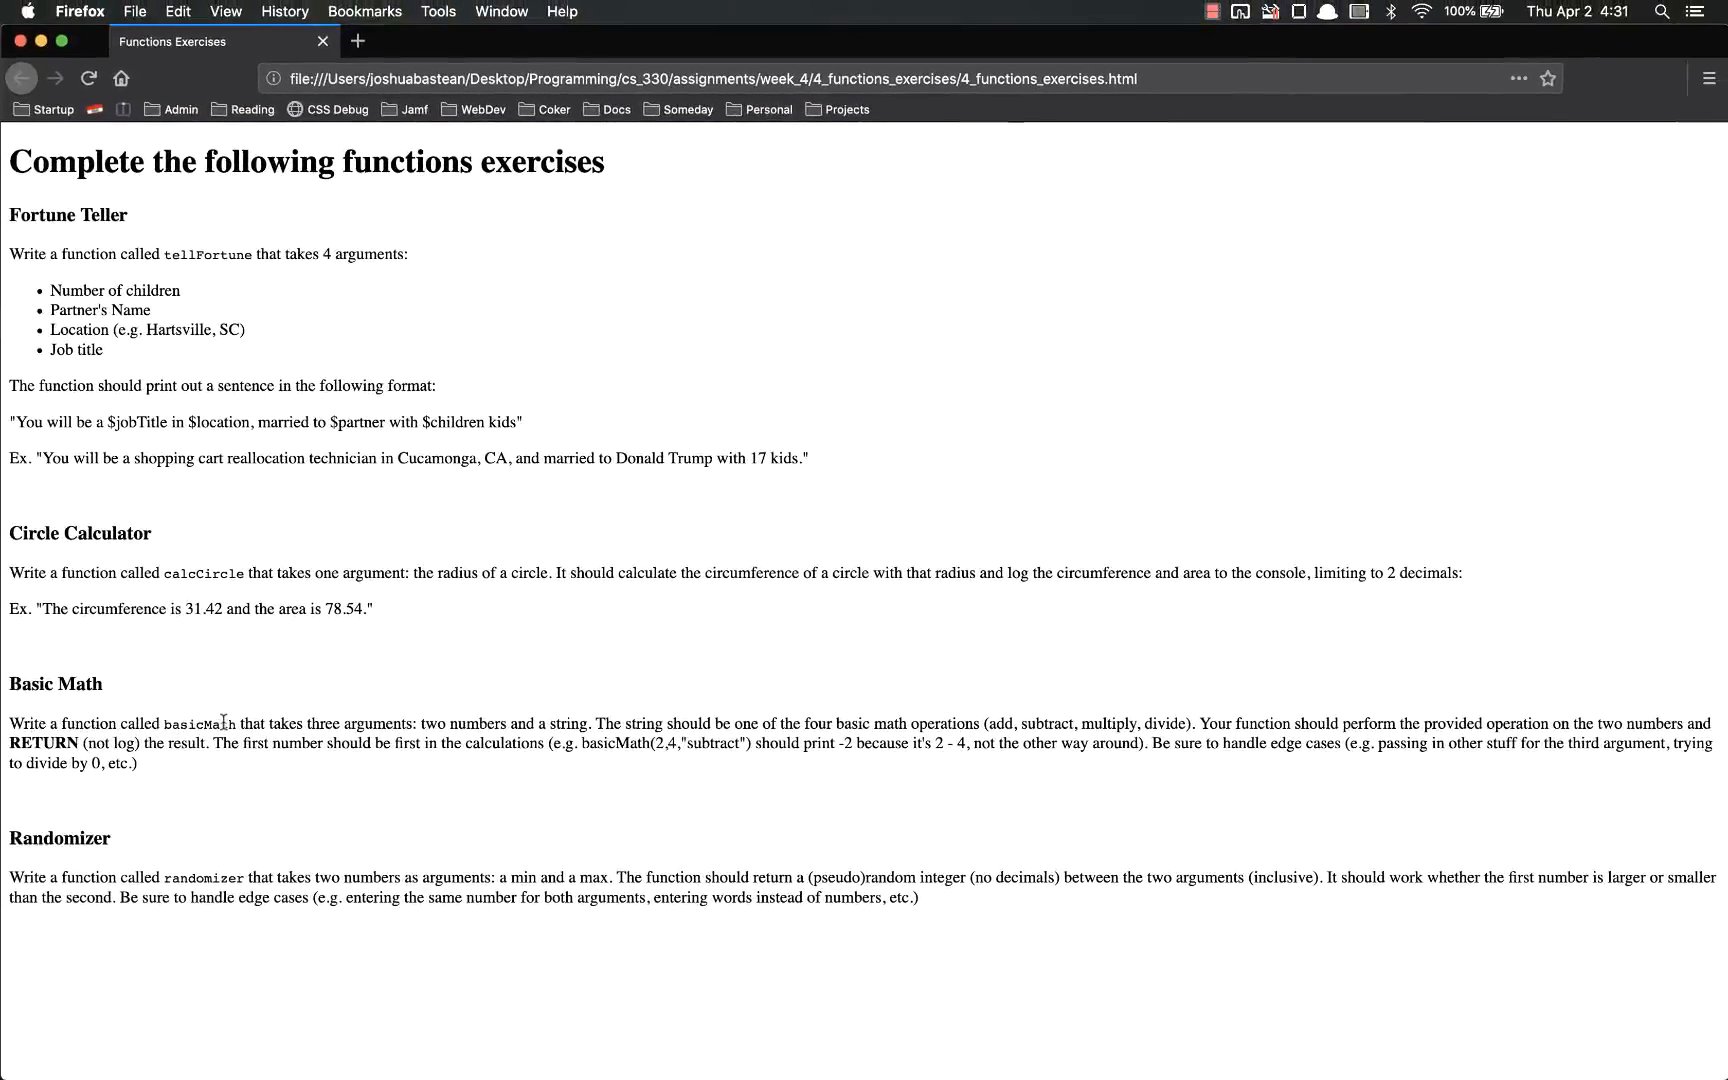
drag(420, 722, 592, 722)
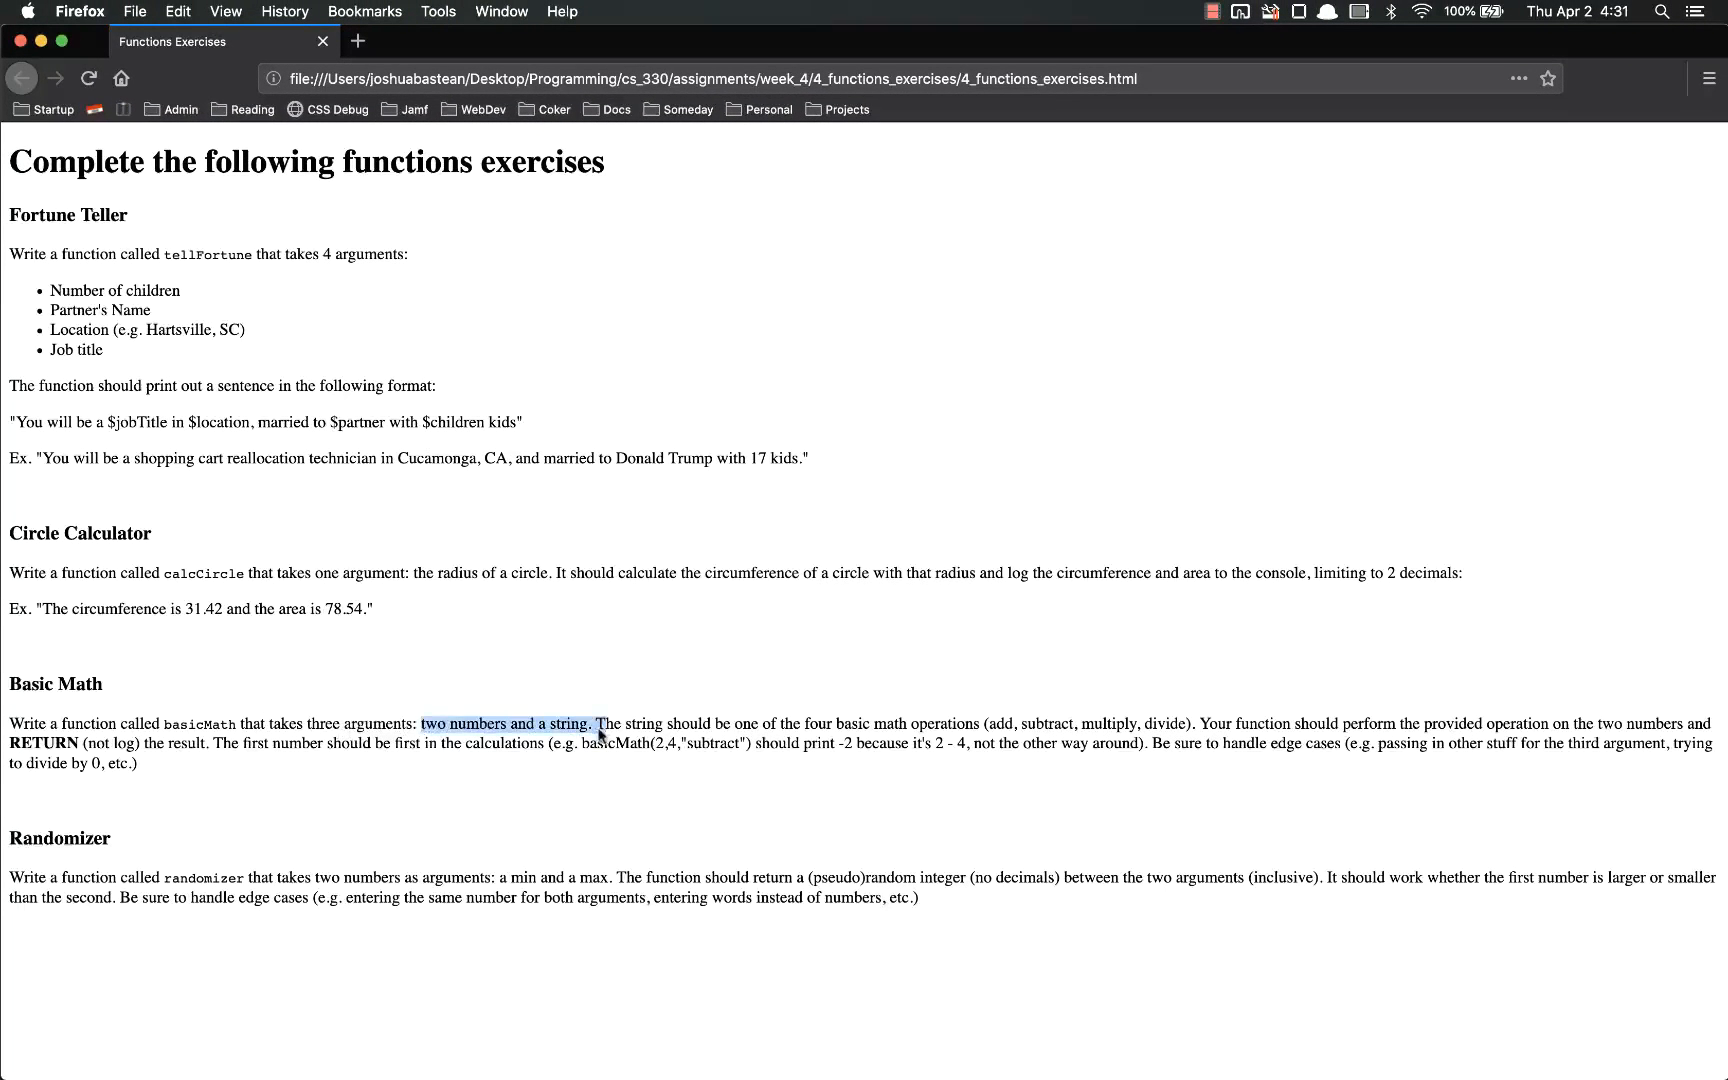
click(998, 786)
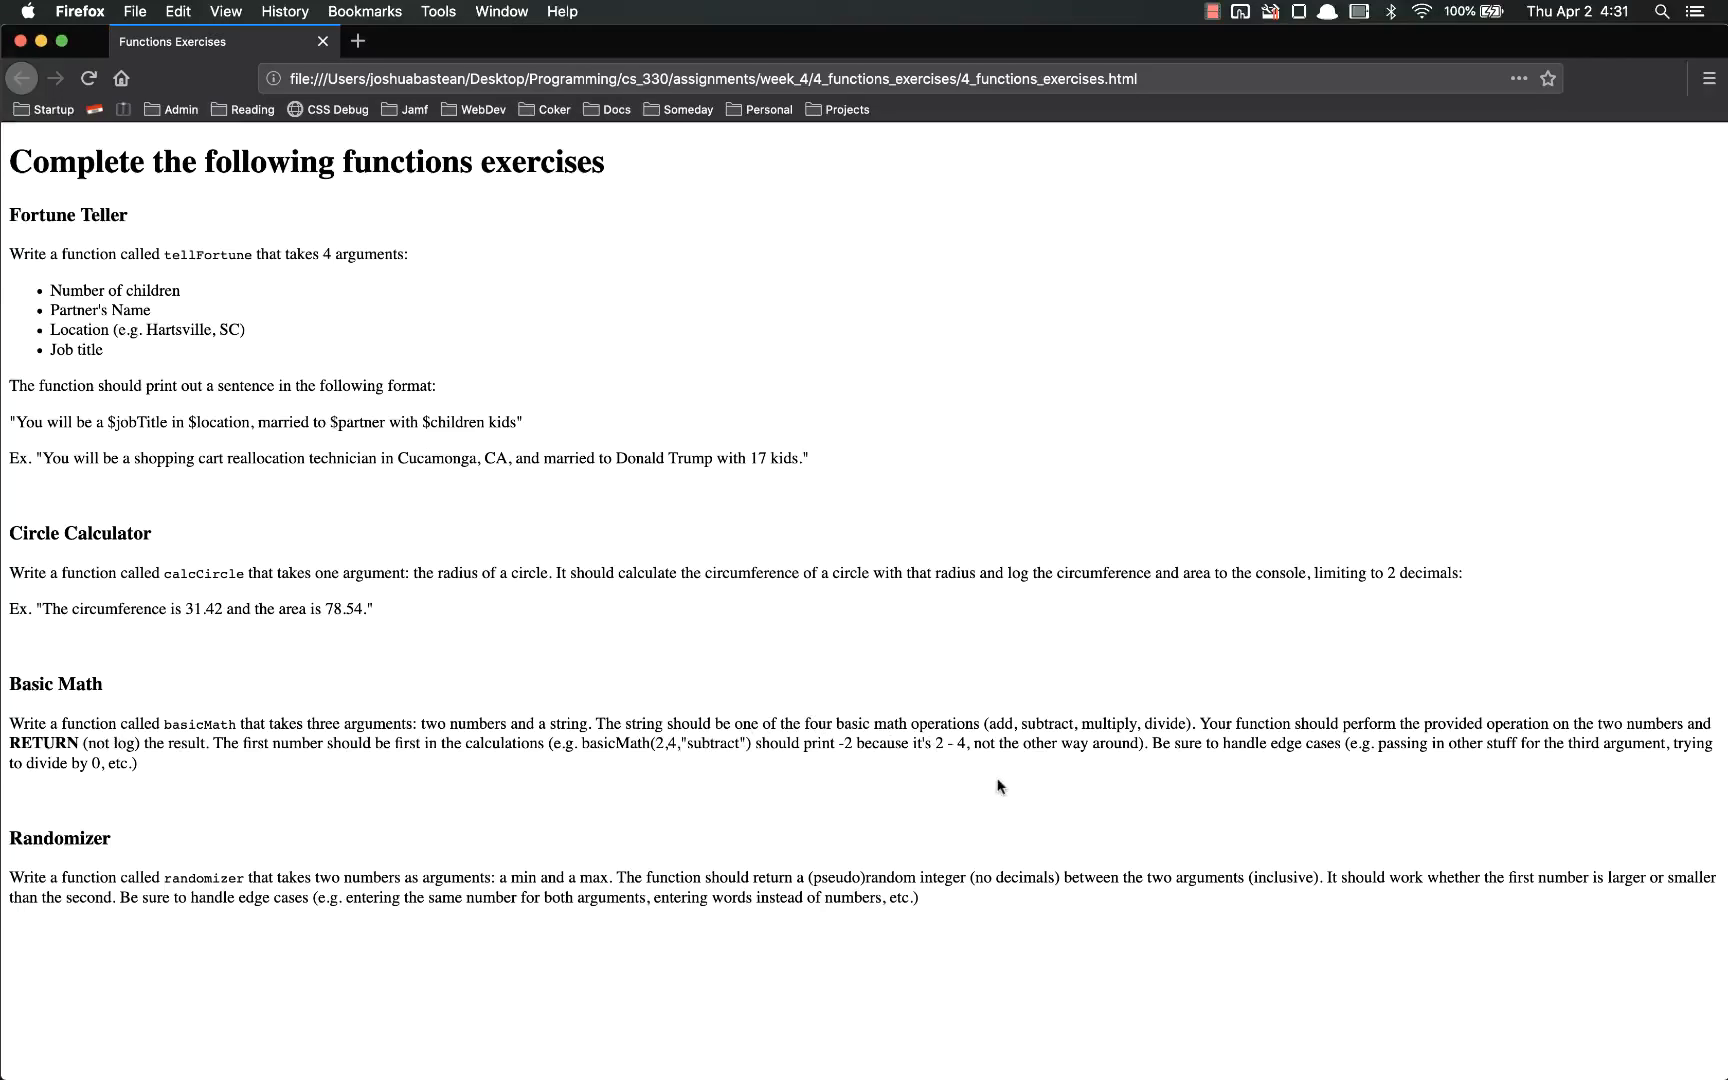
mouse_move(1004, 730)
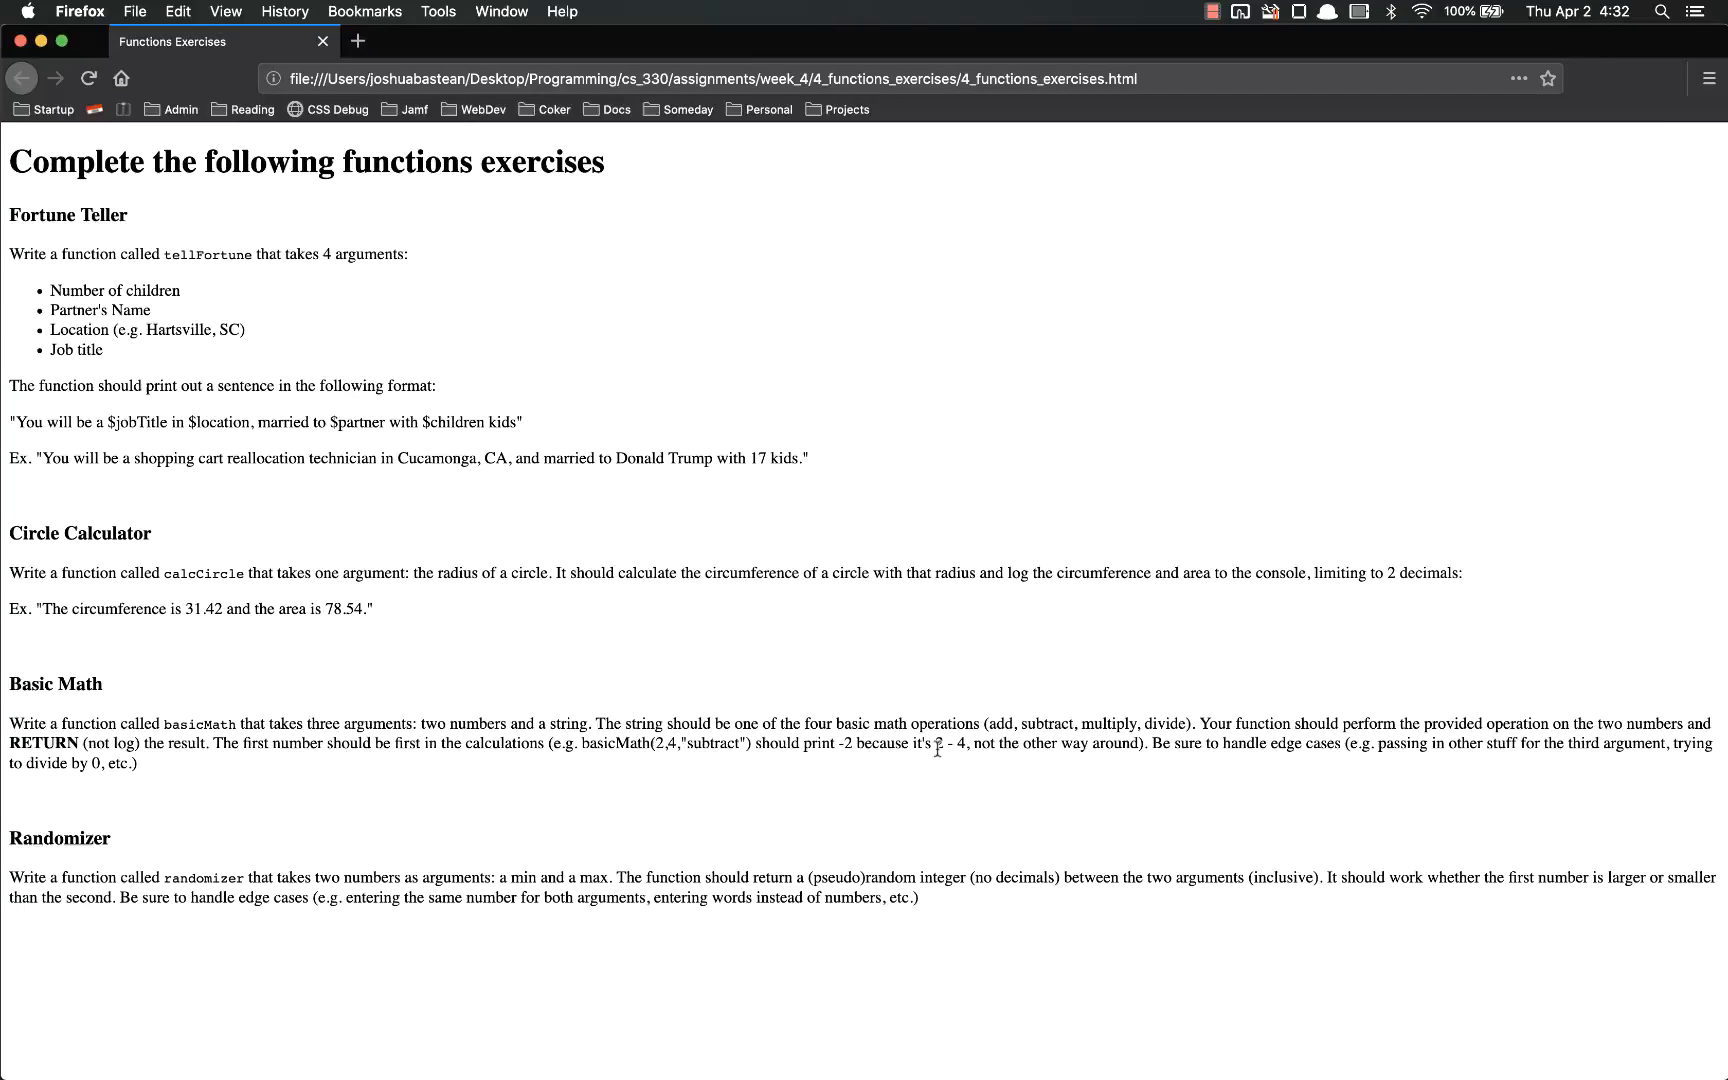
mouse_move(860, 792)
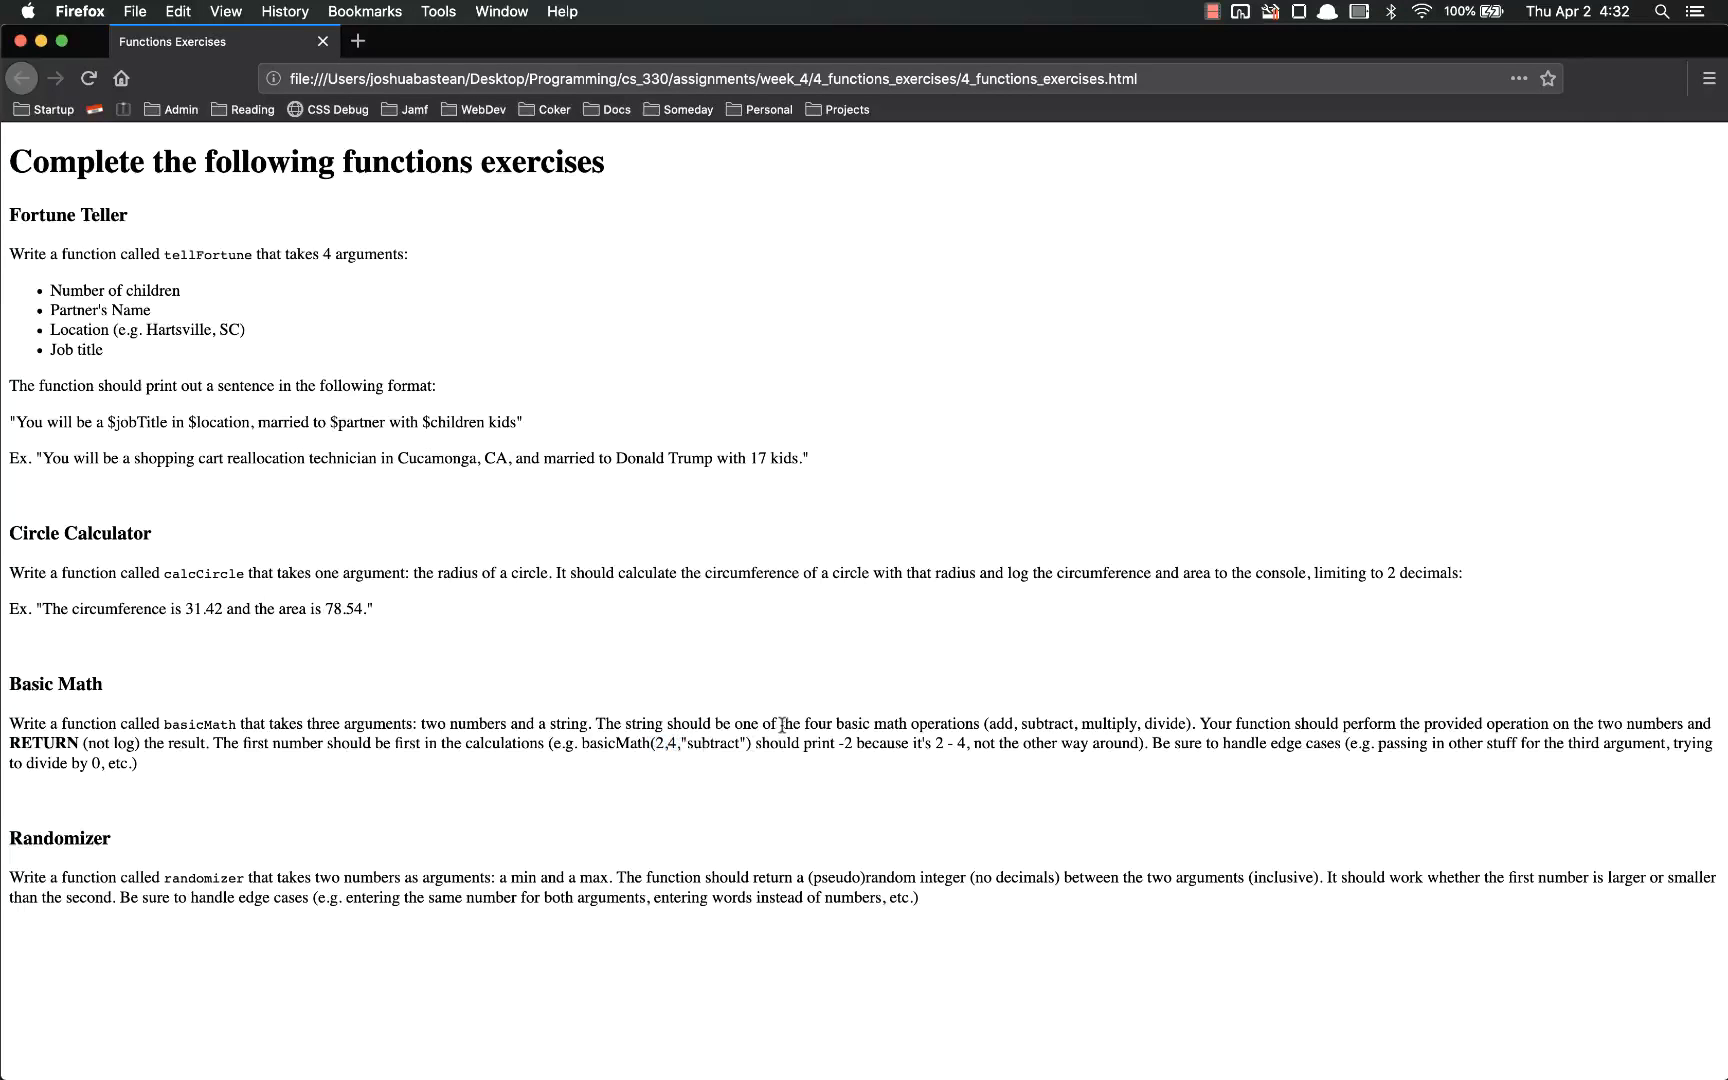
mouse_move(1168, 768)
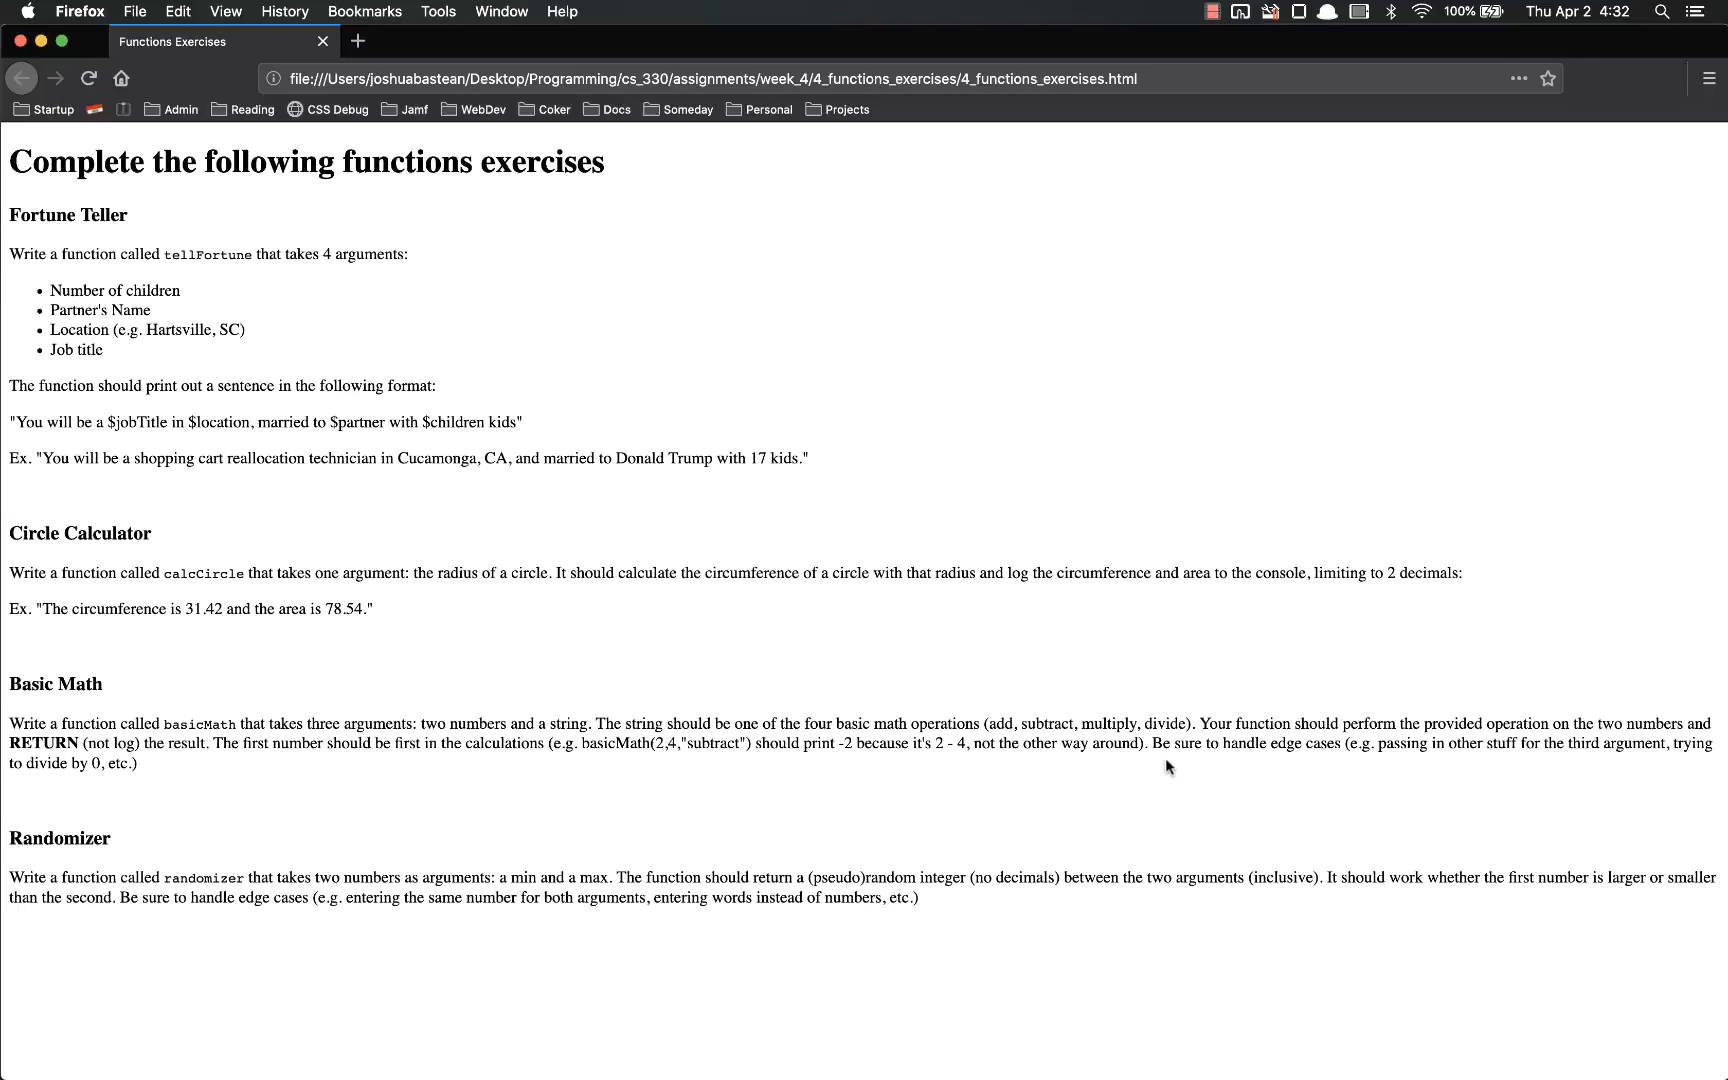
mouse_move(1228, 782)
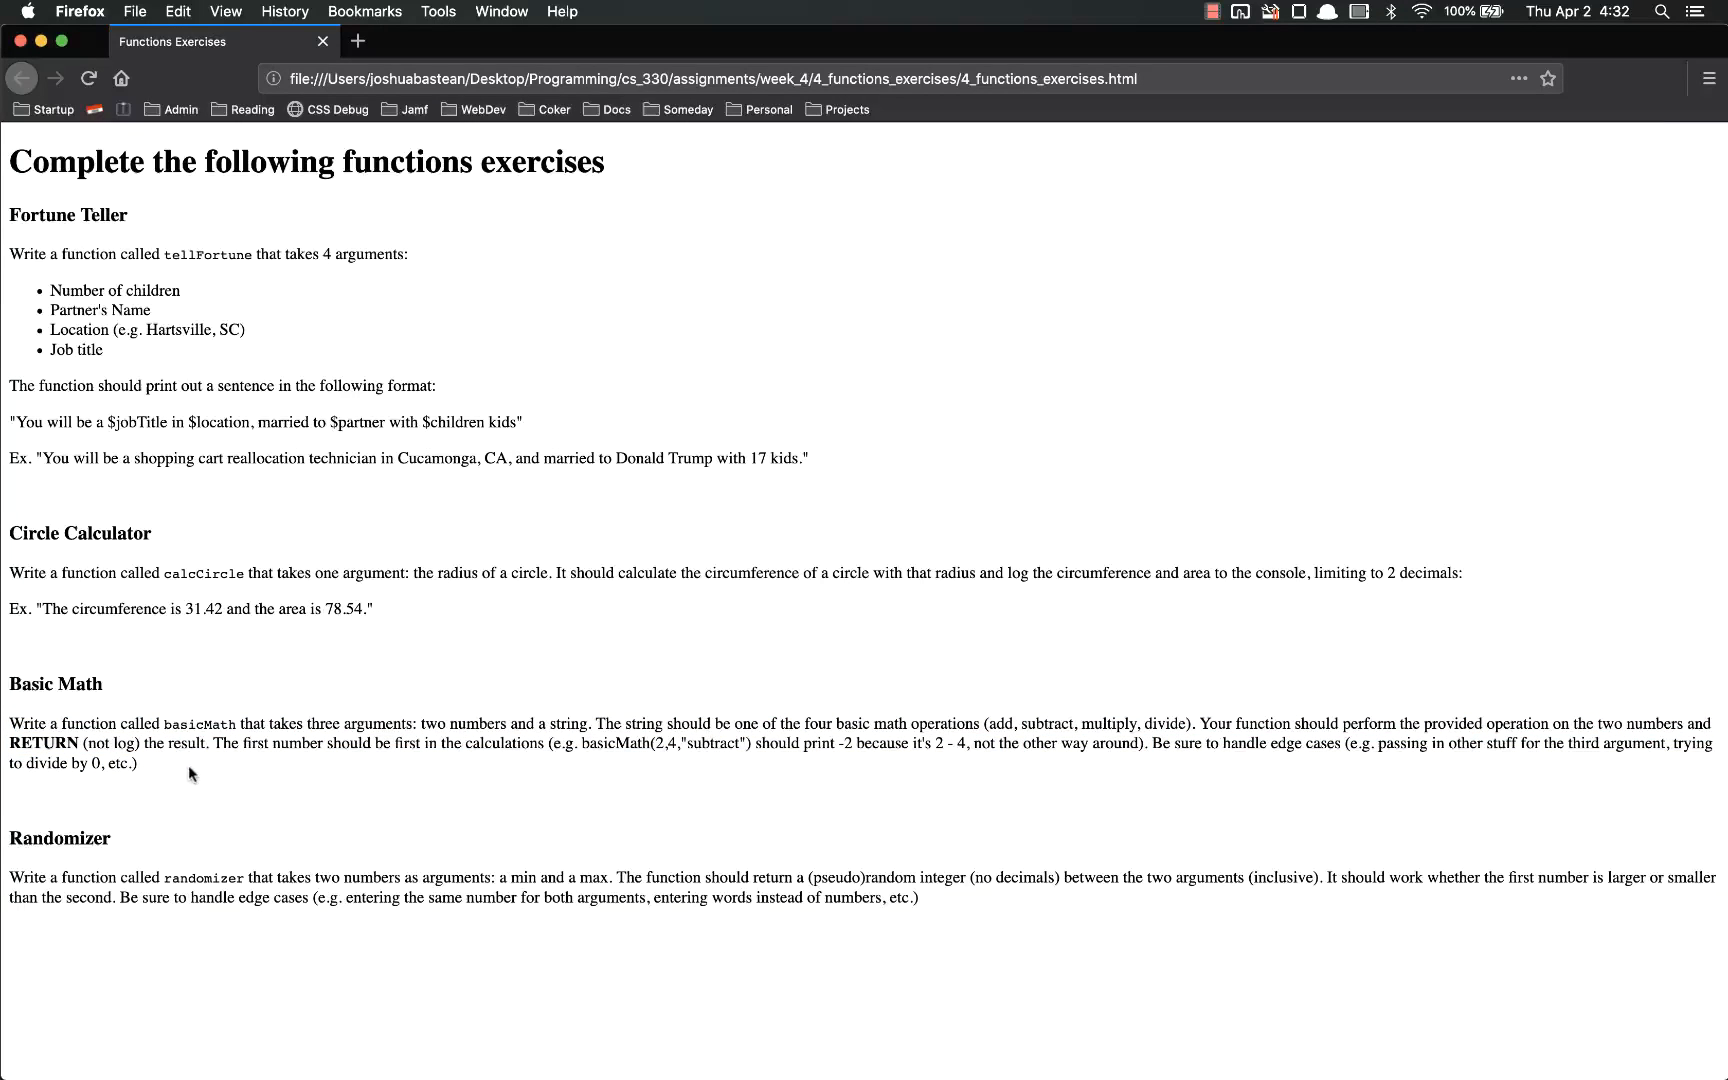
drag(8, 722, 138, 762)
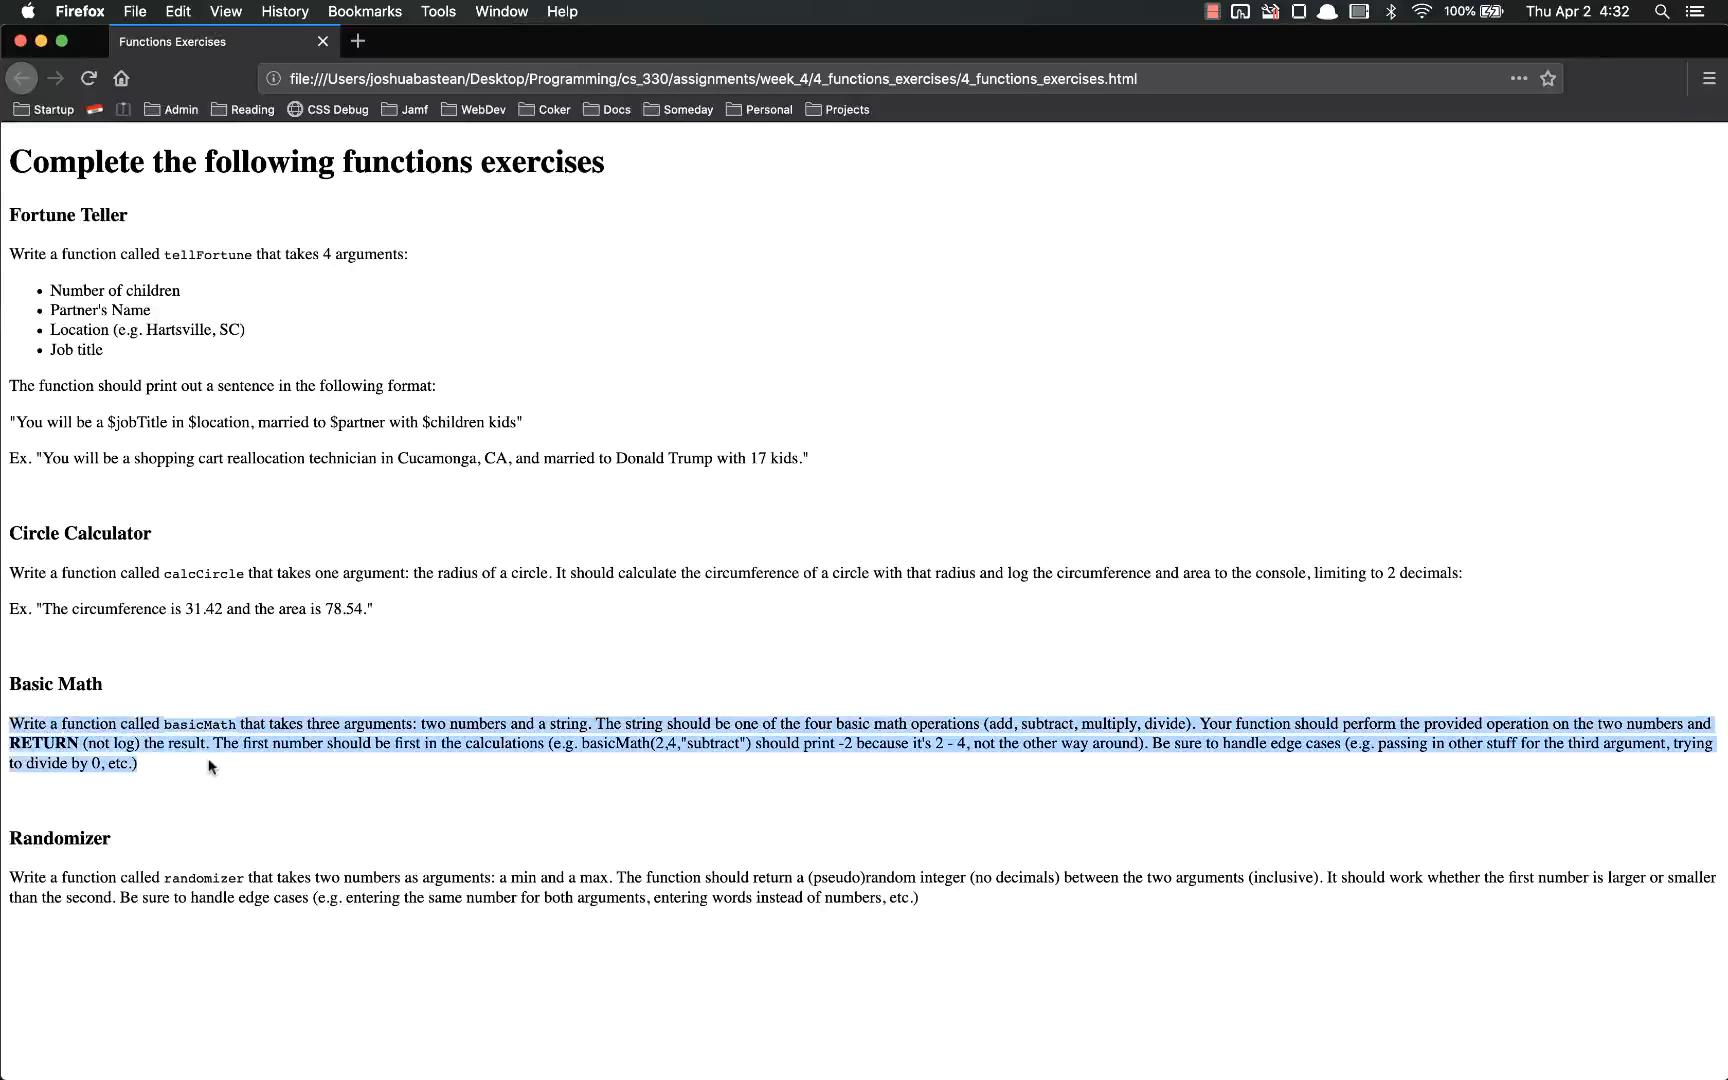
double_click(714, 744)
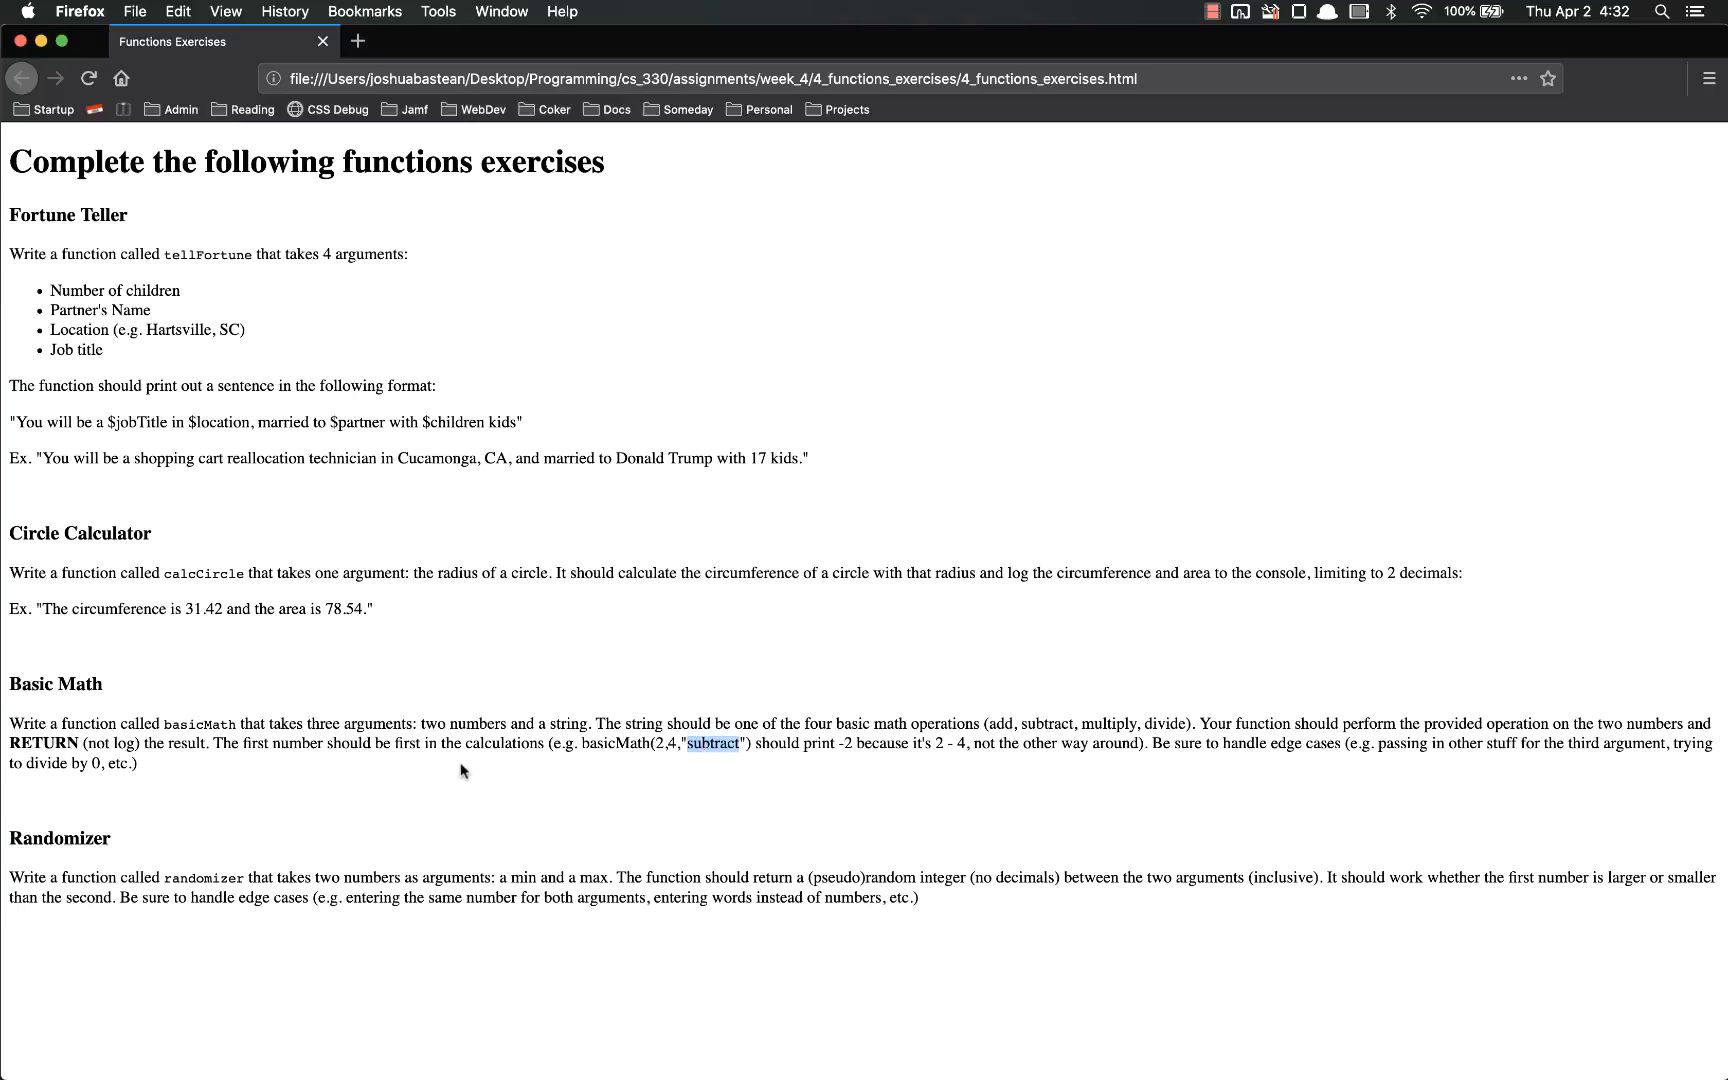
mouse_move(674, 748)
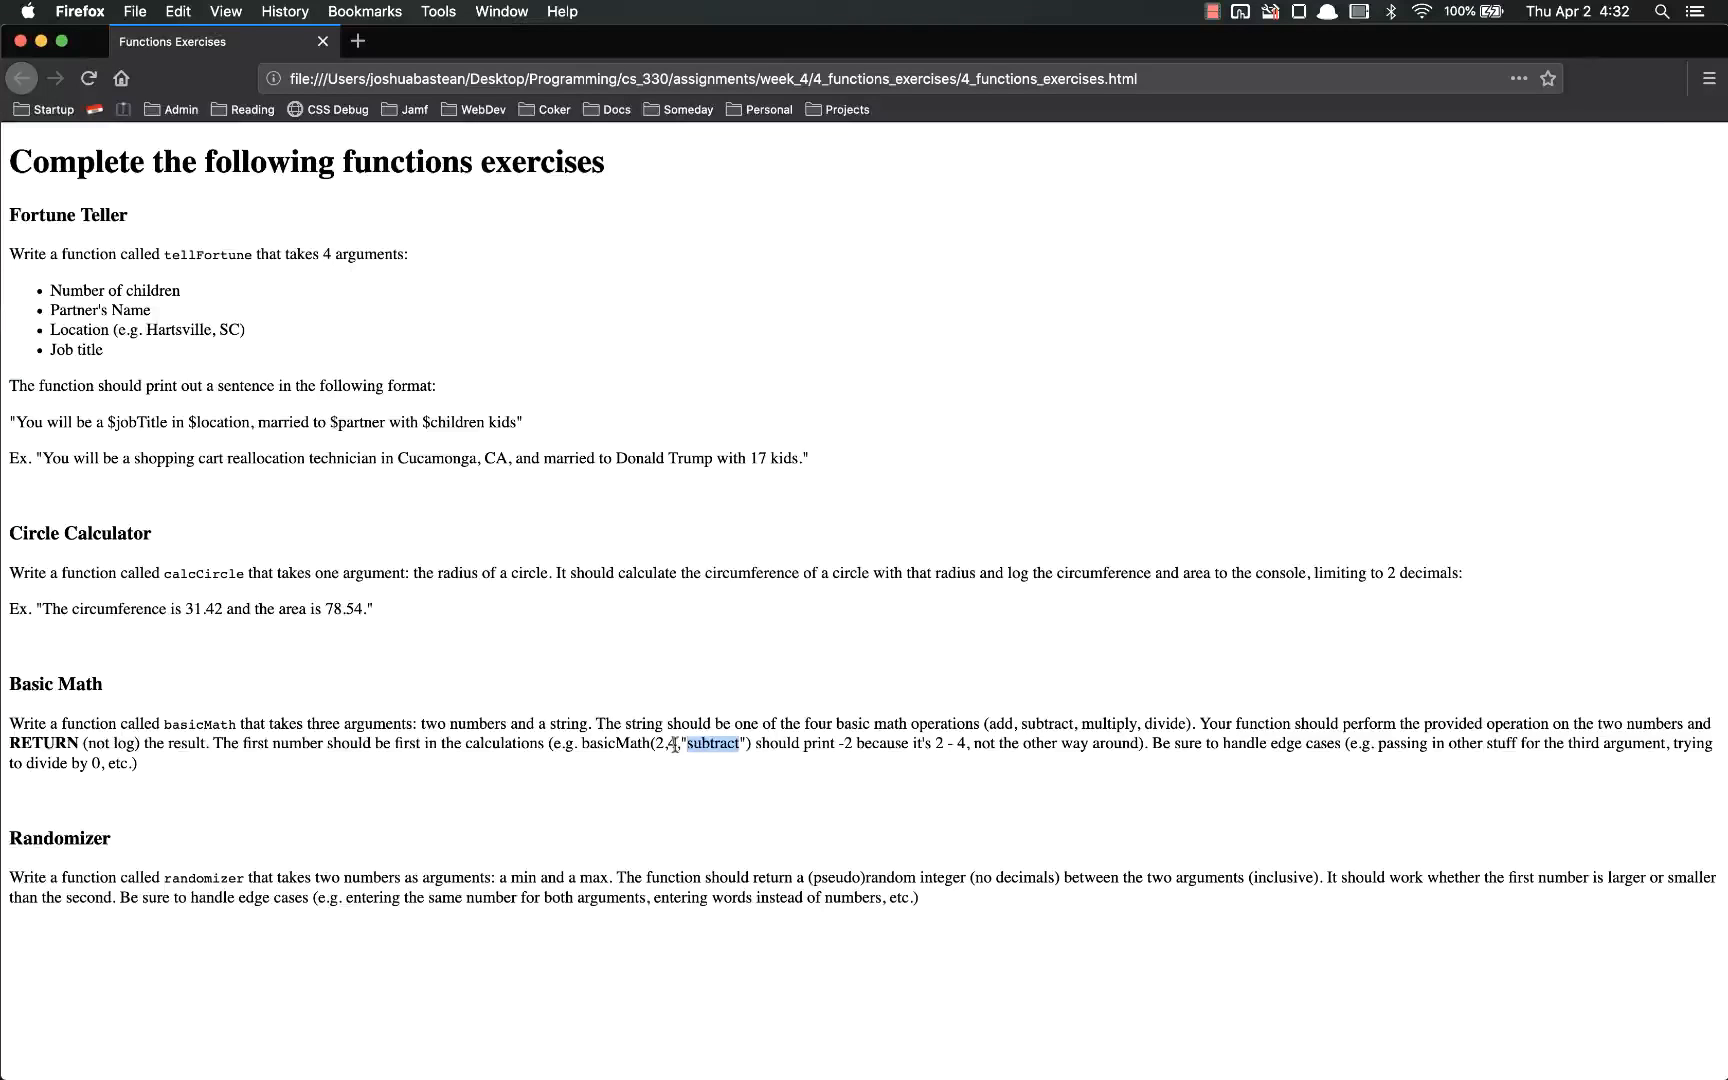
click(724, 754)
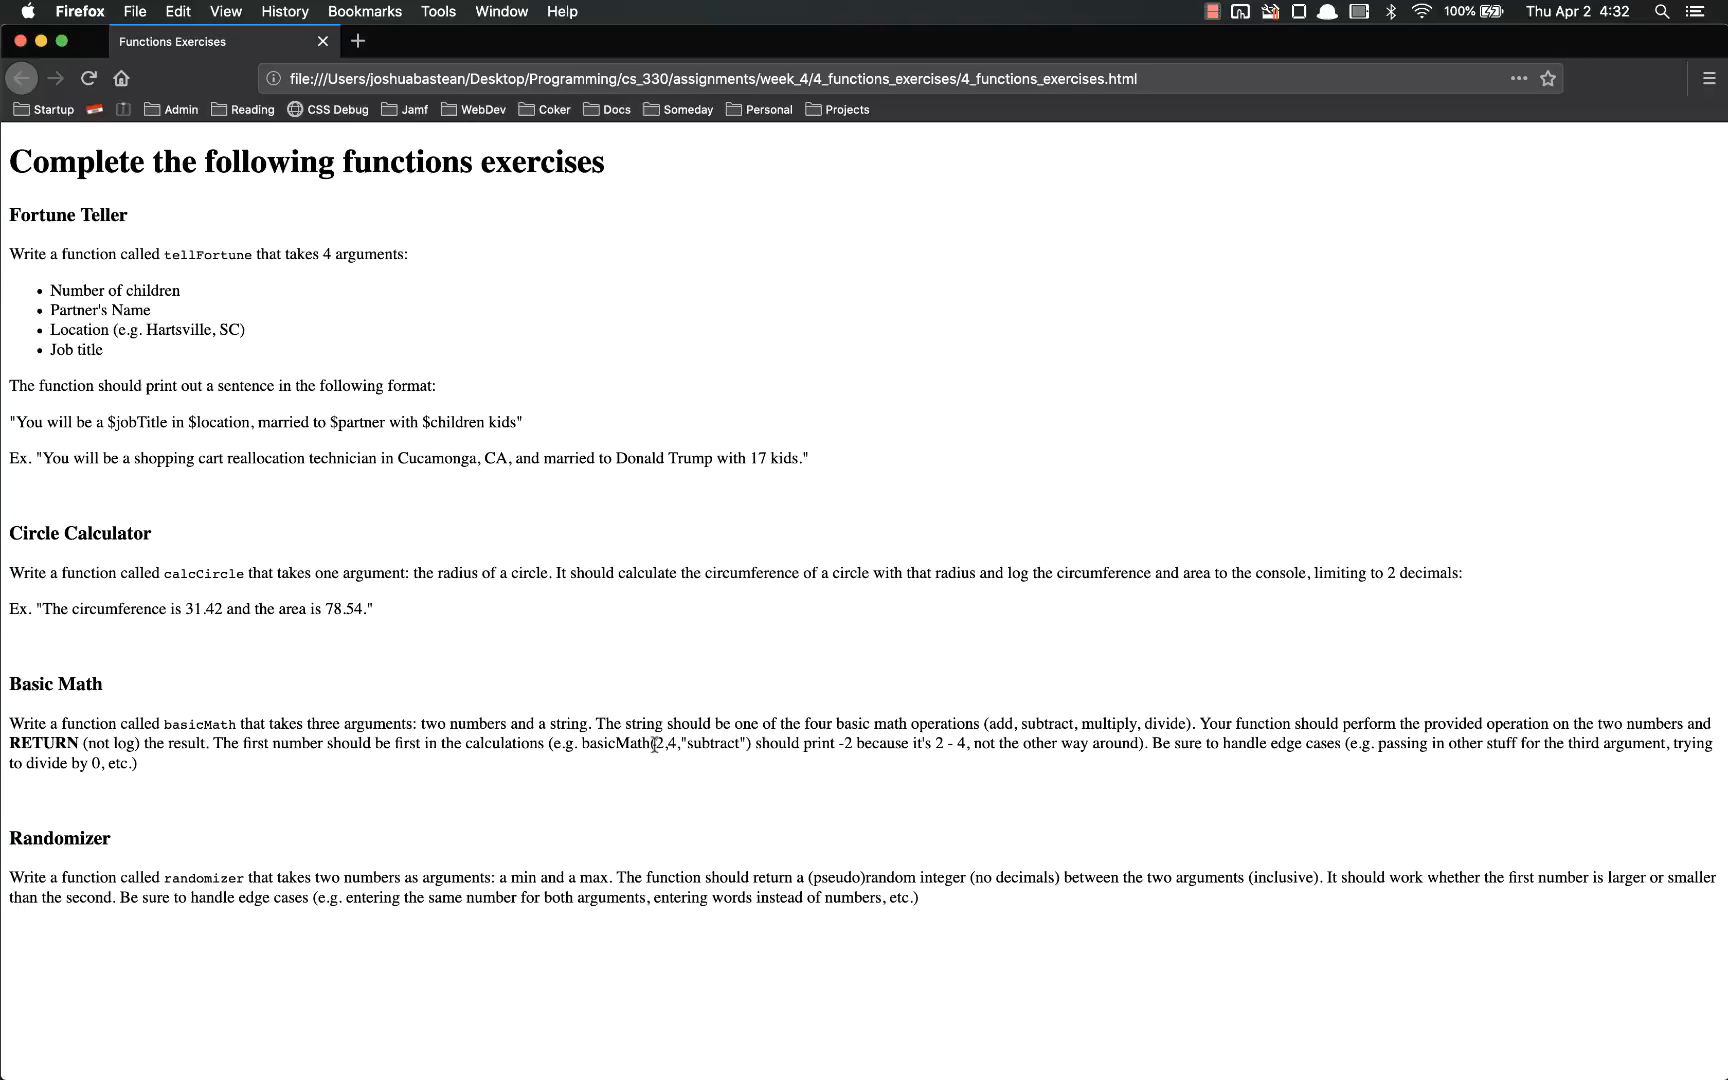
double_click(664, 742)
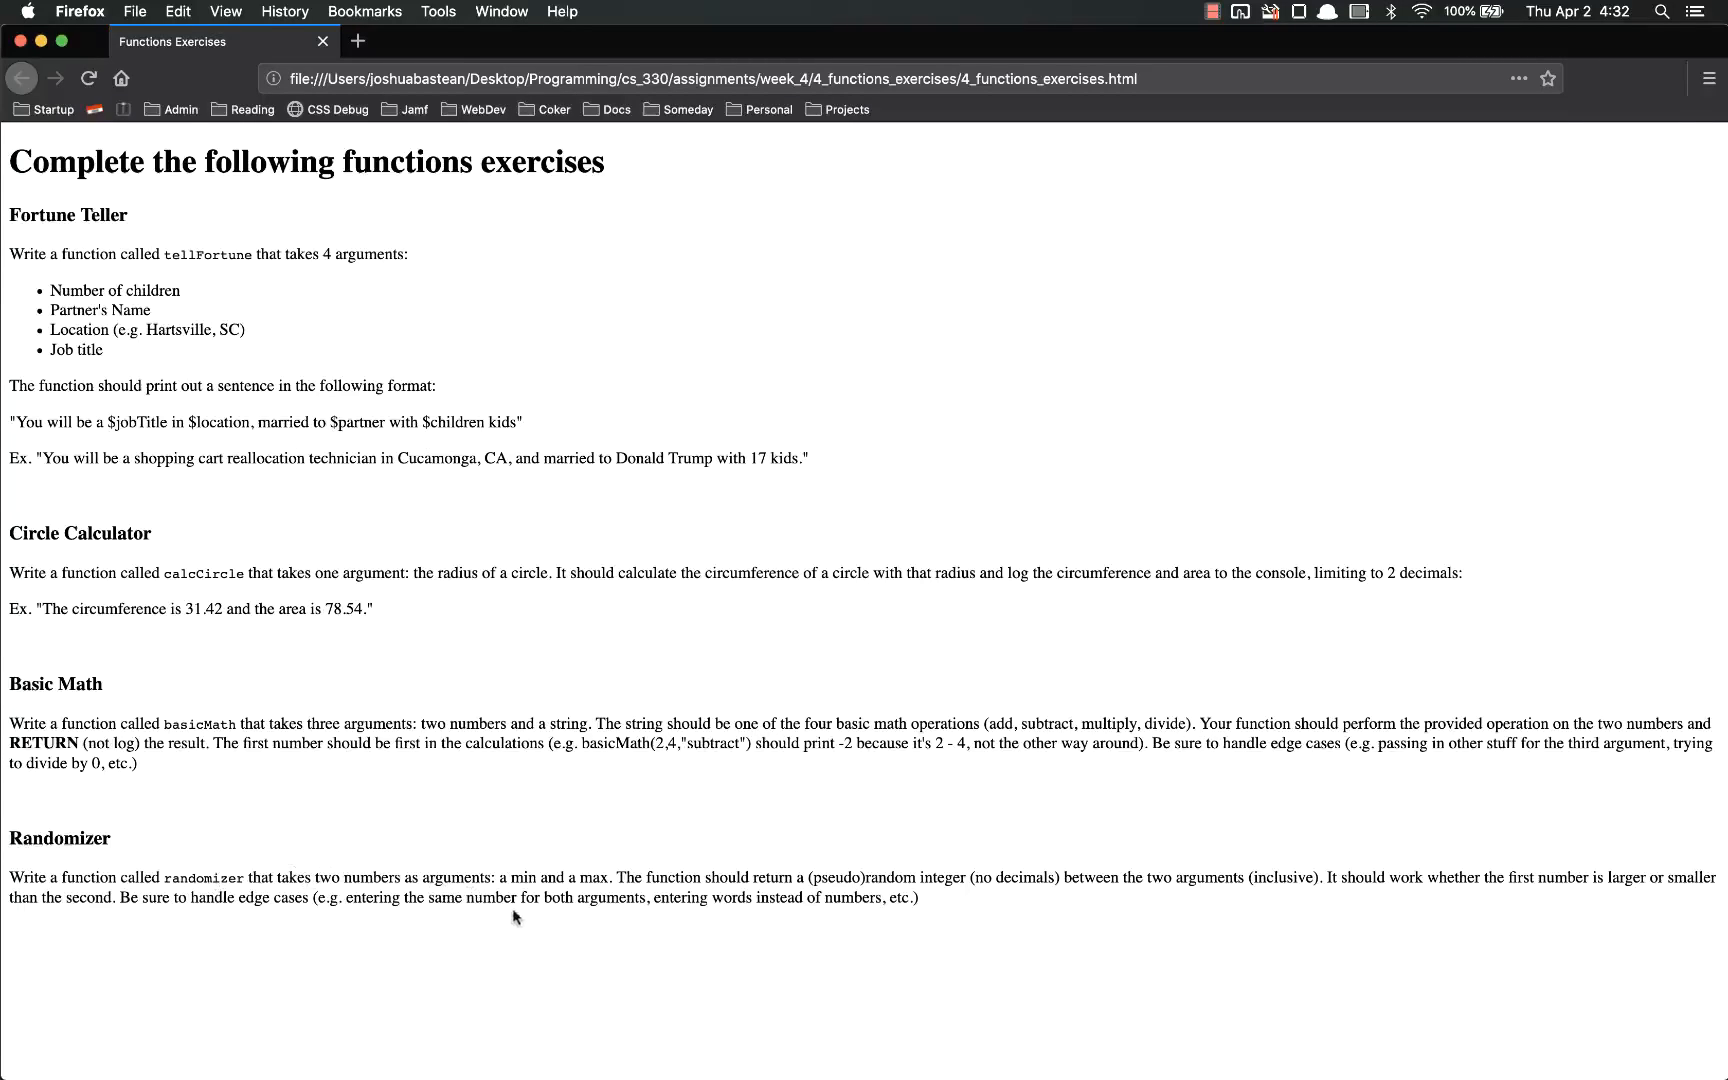
mouse_move(824, 902)
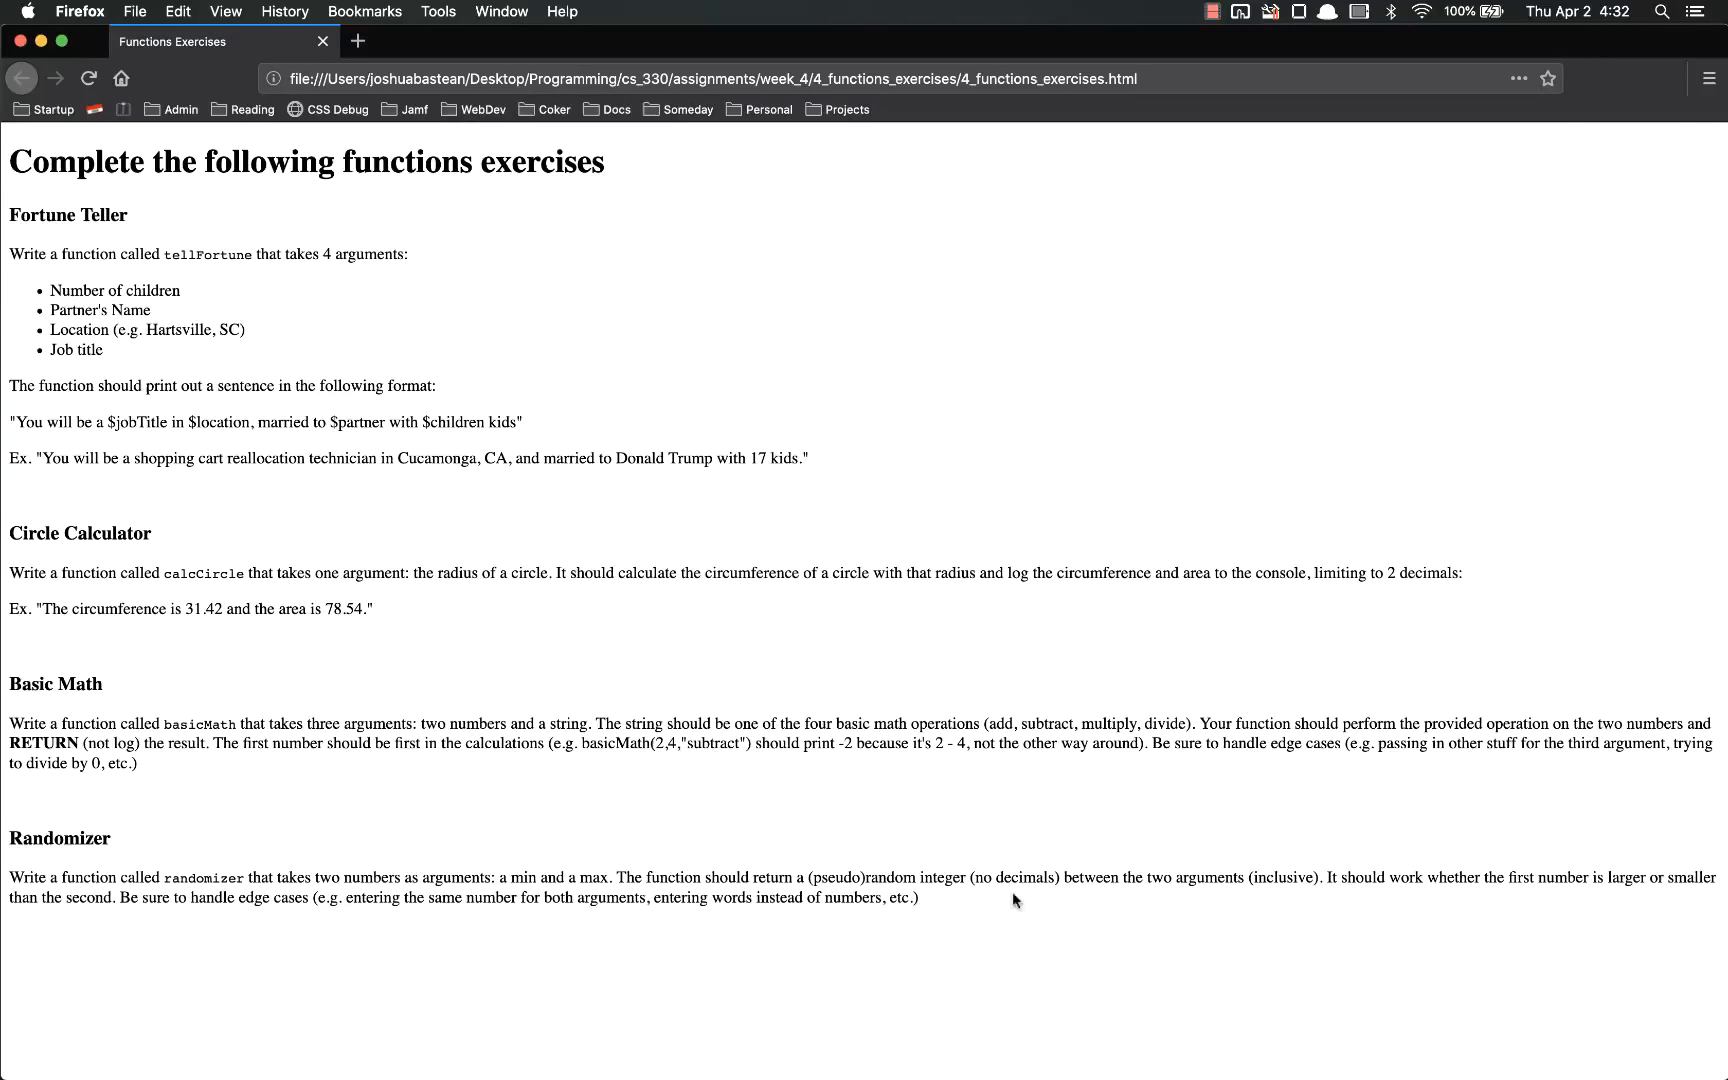
mouse_move(980, 884)
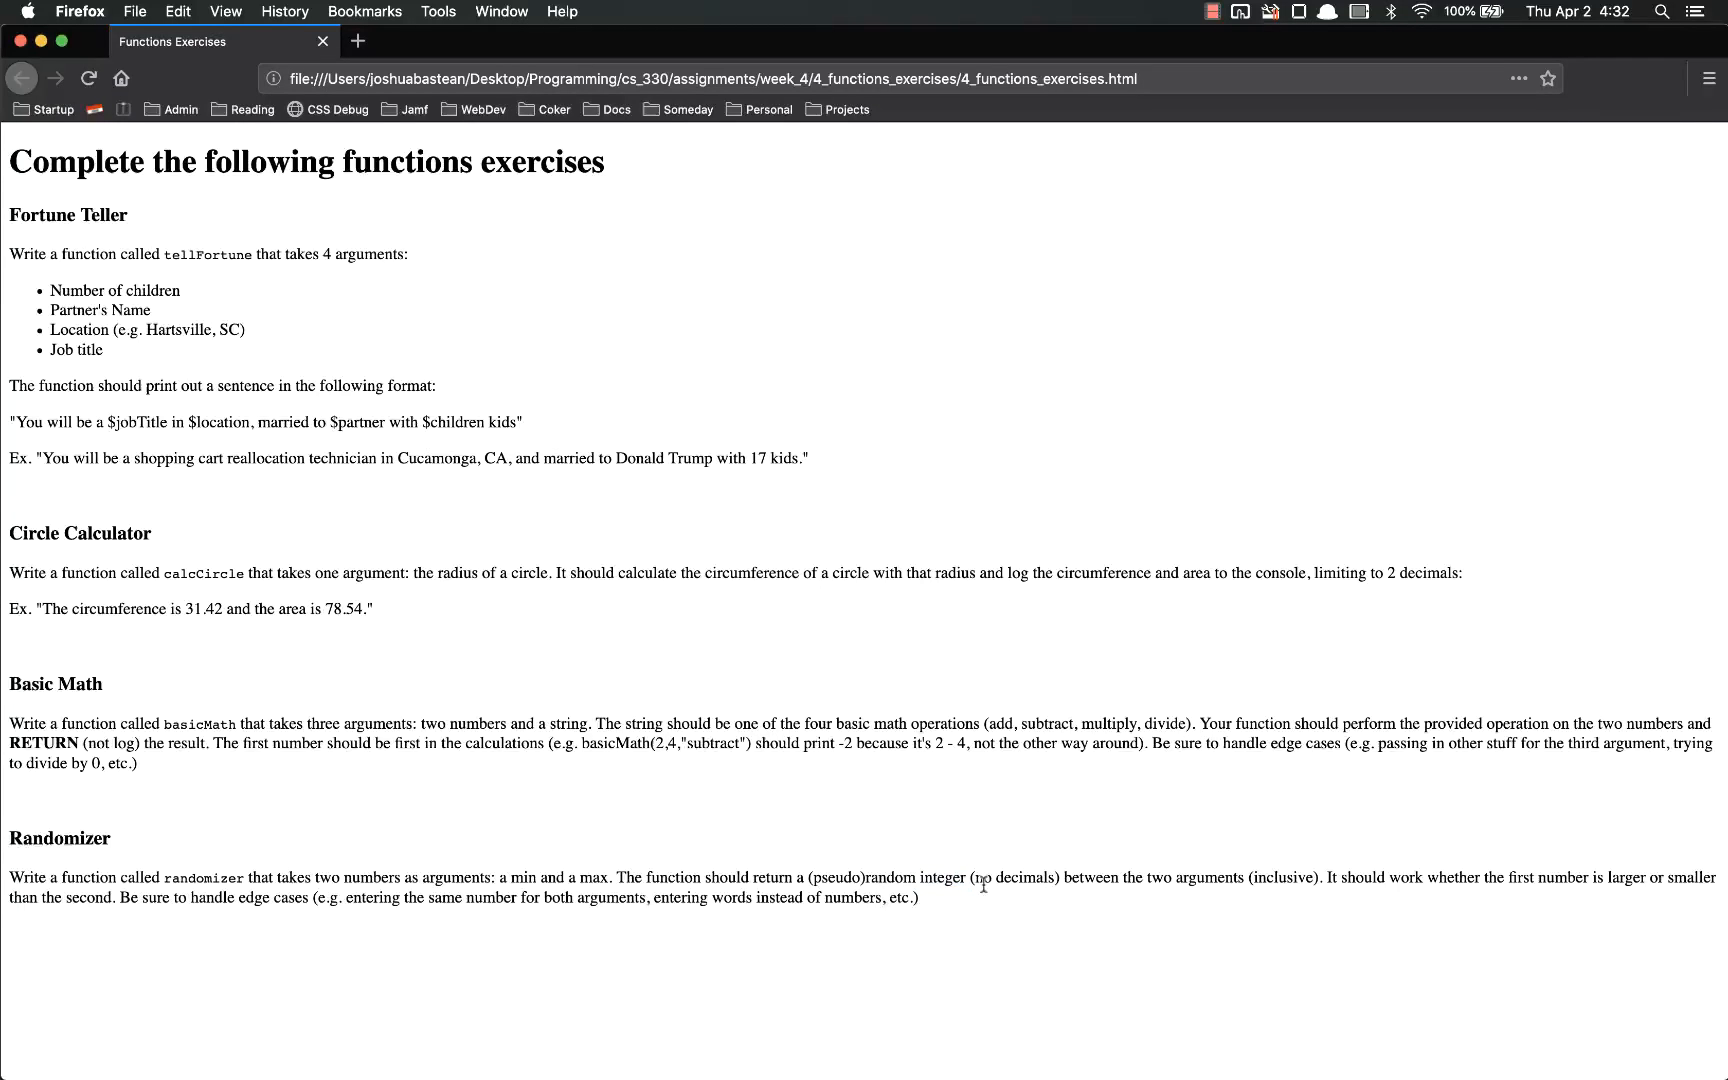
mouse_move(1152, 906)
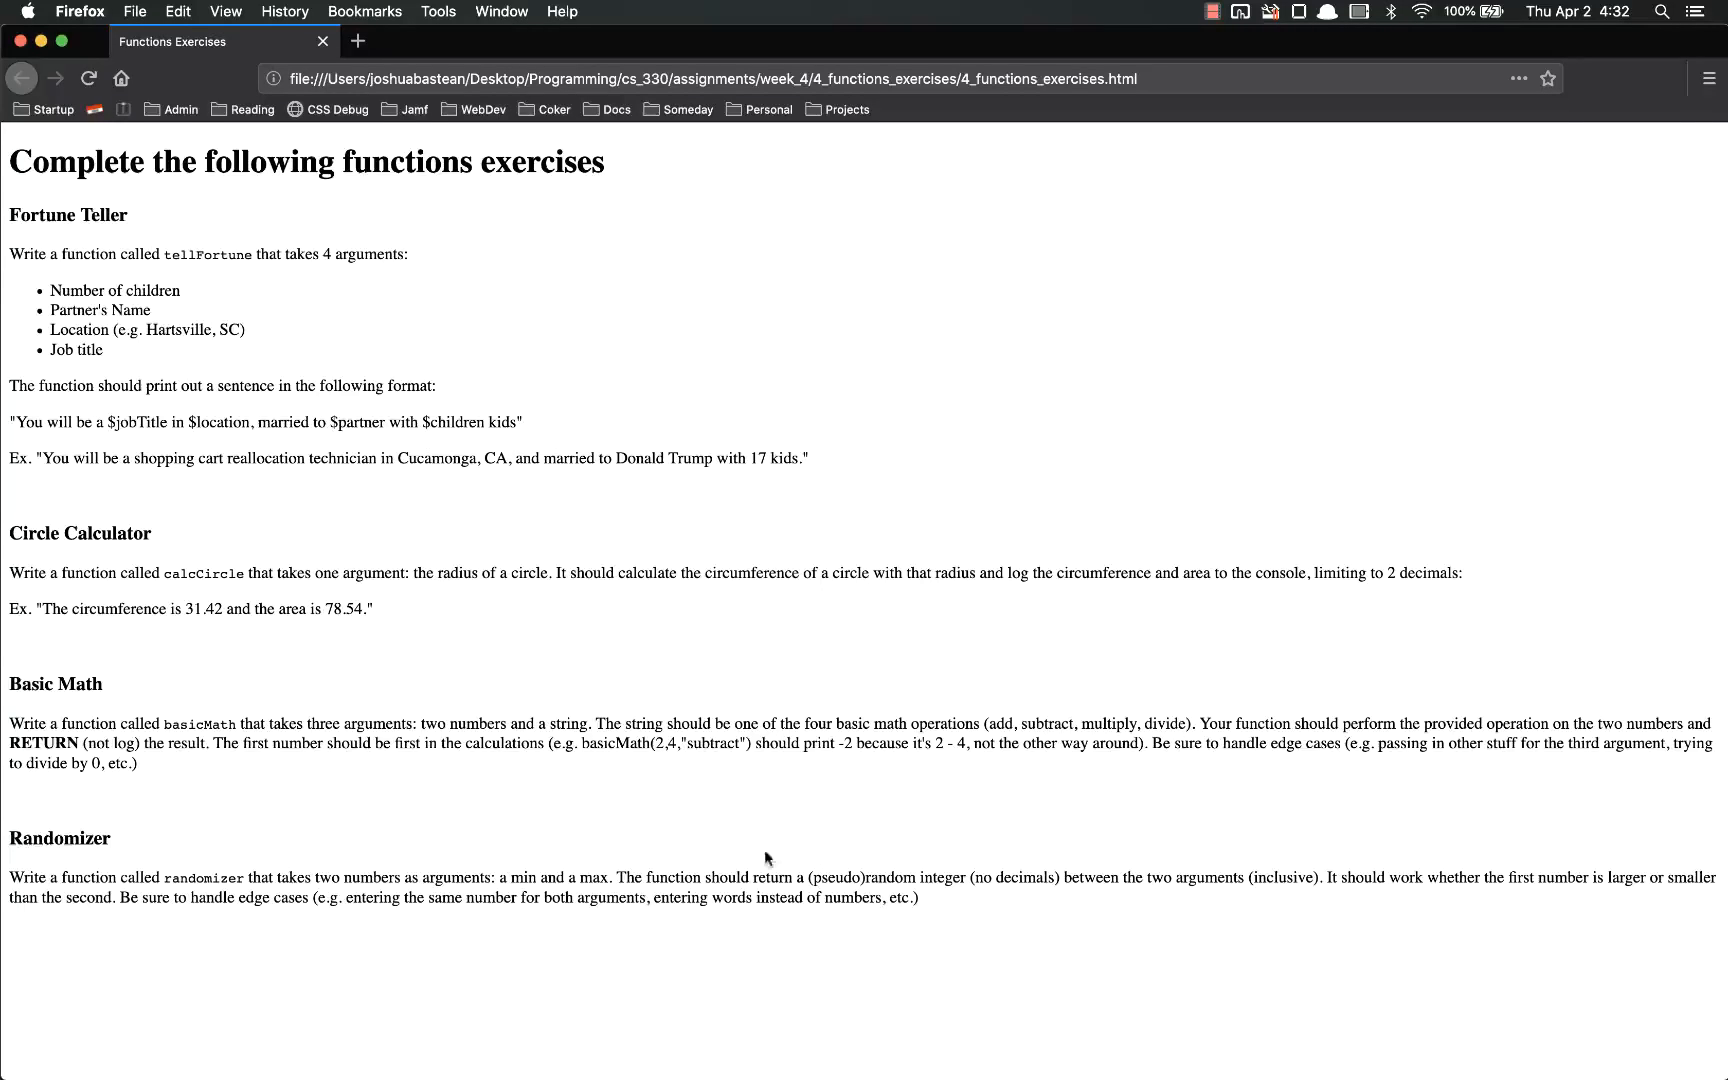
mouse_move(820, 866)
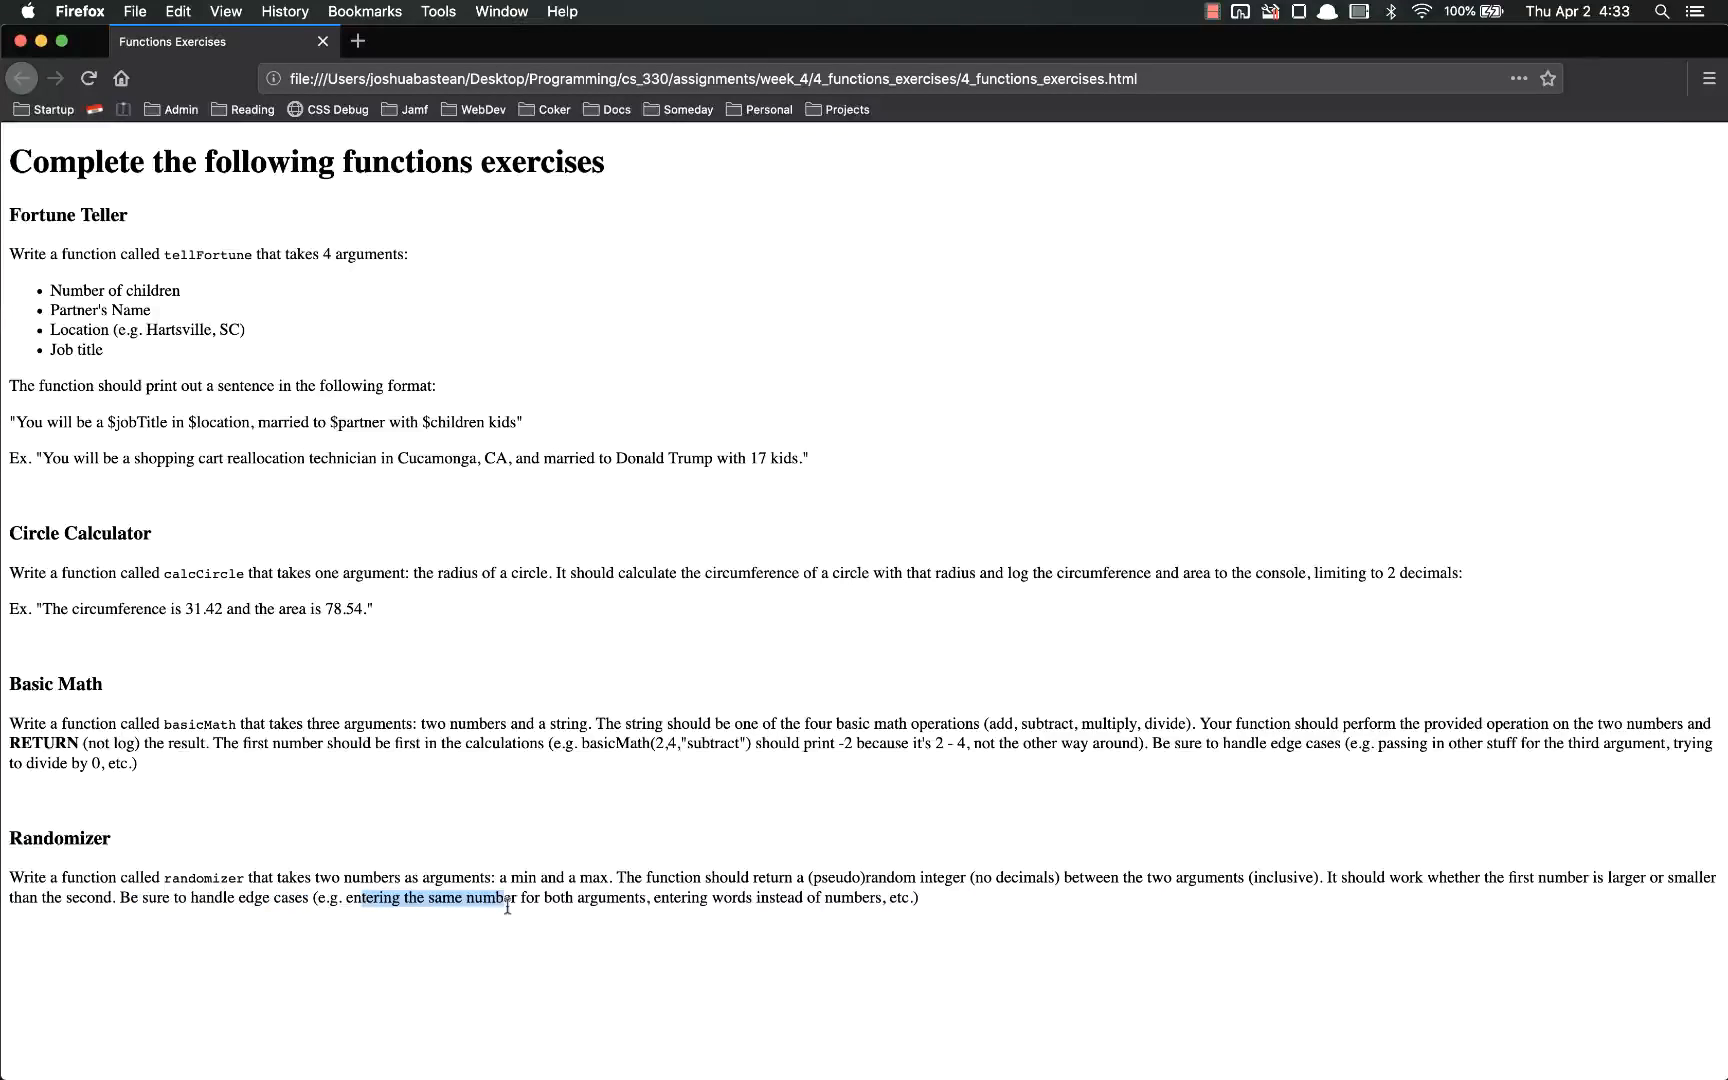
drag(506, 898, 902, 898)
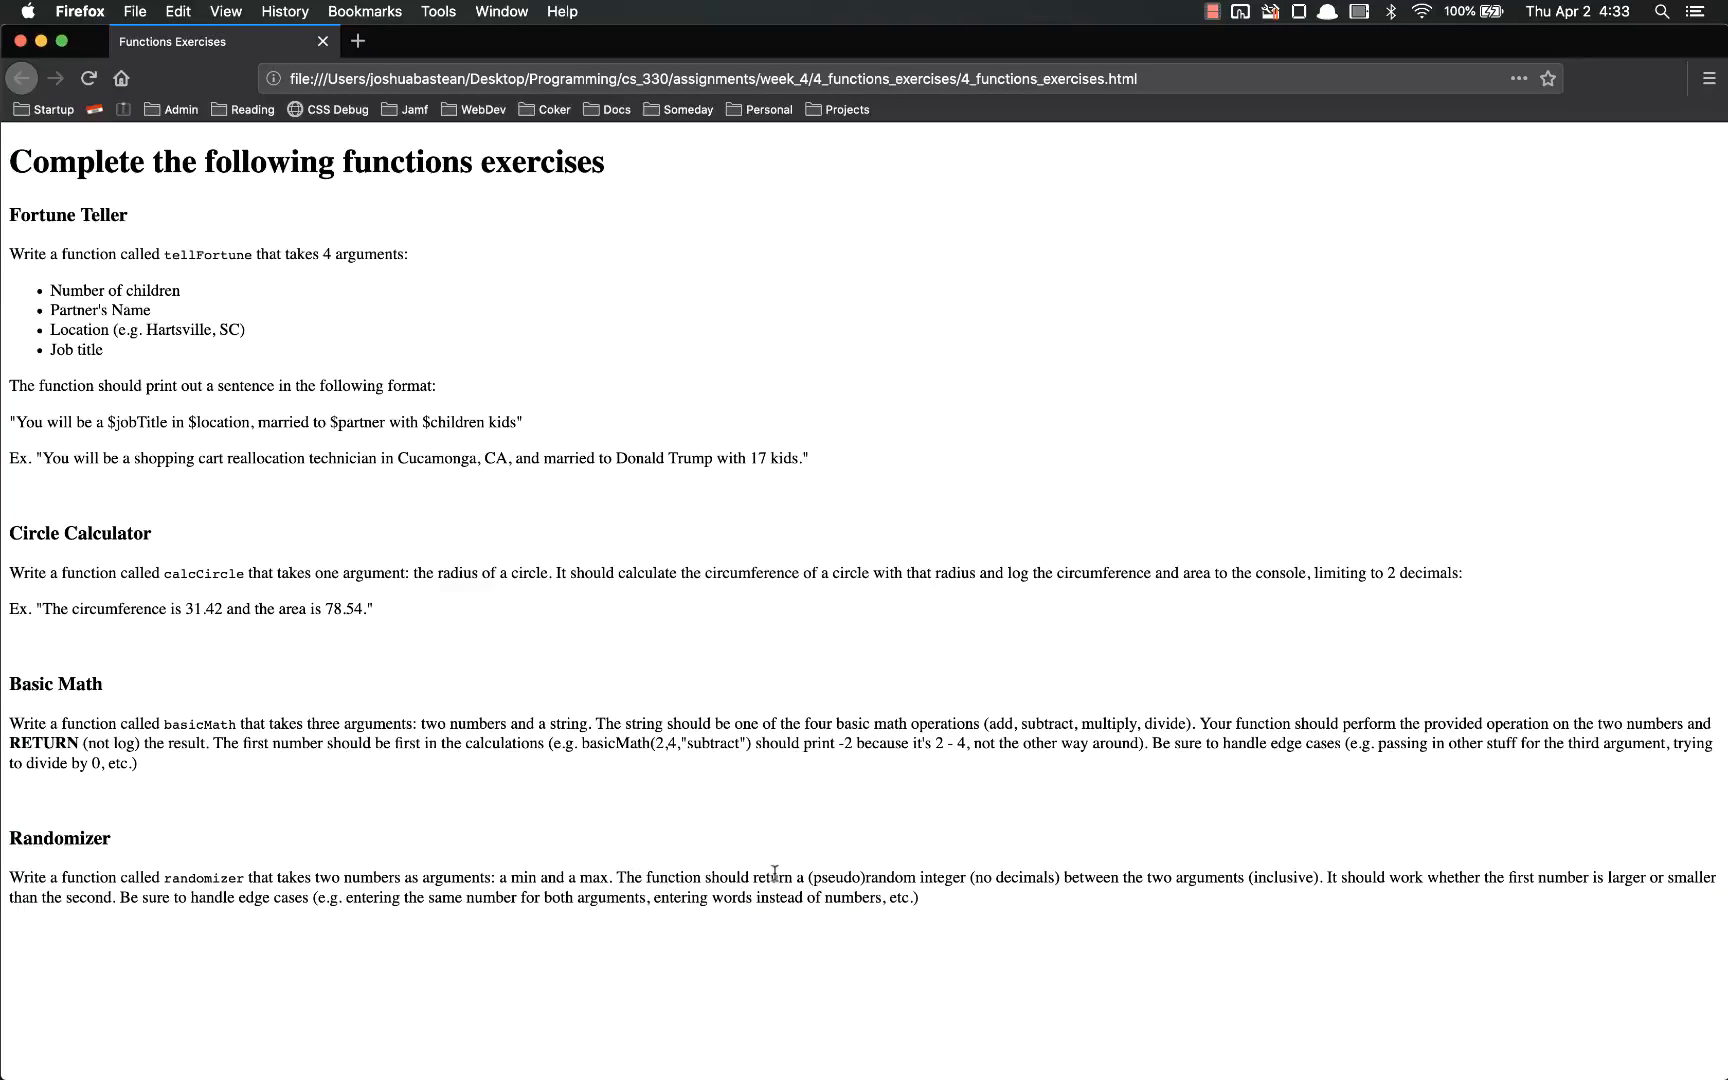
double_click(772, 878)
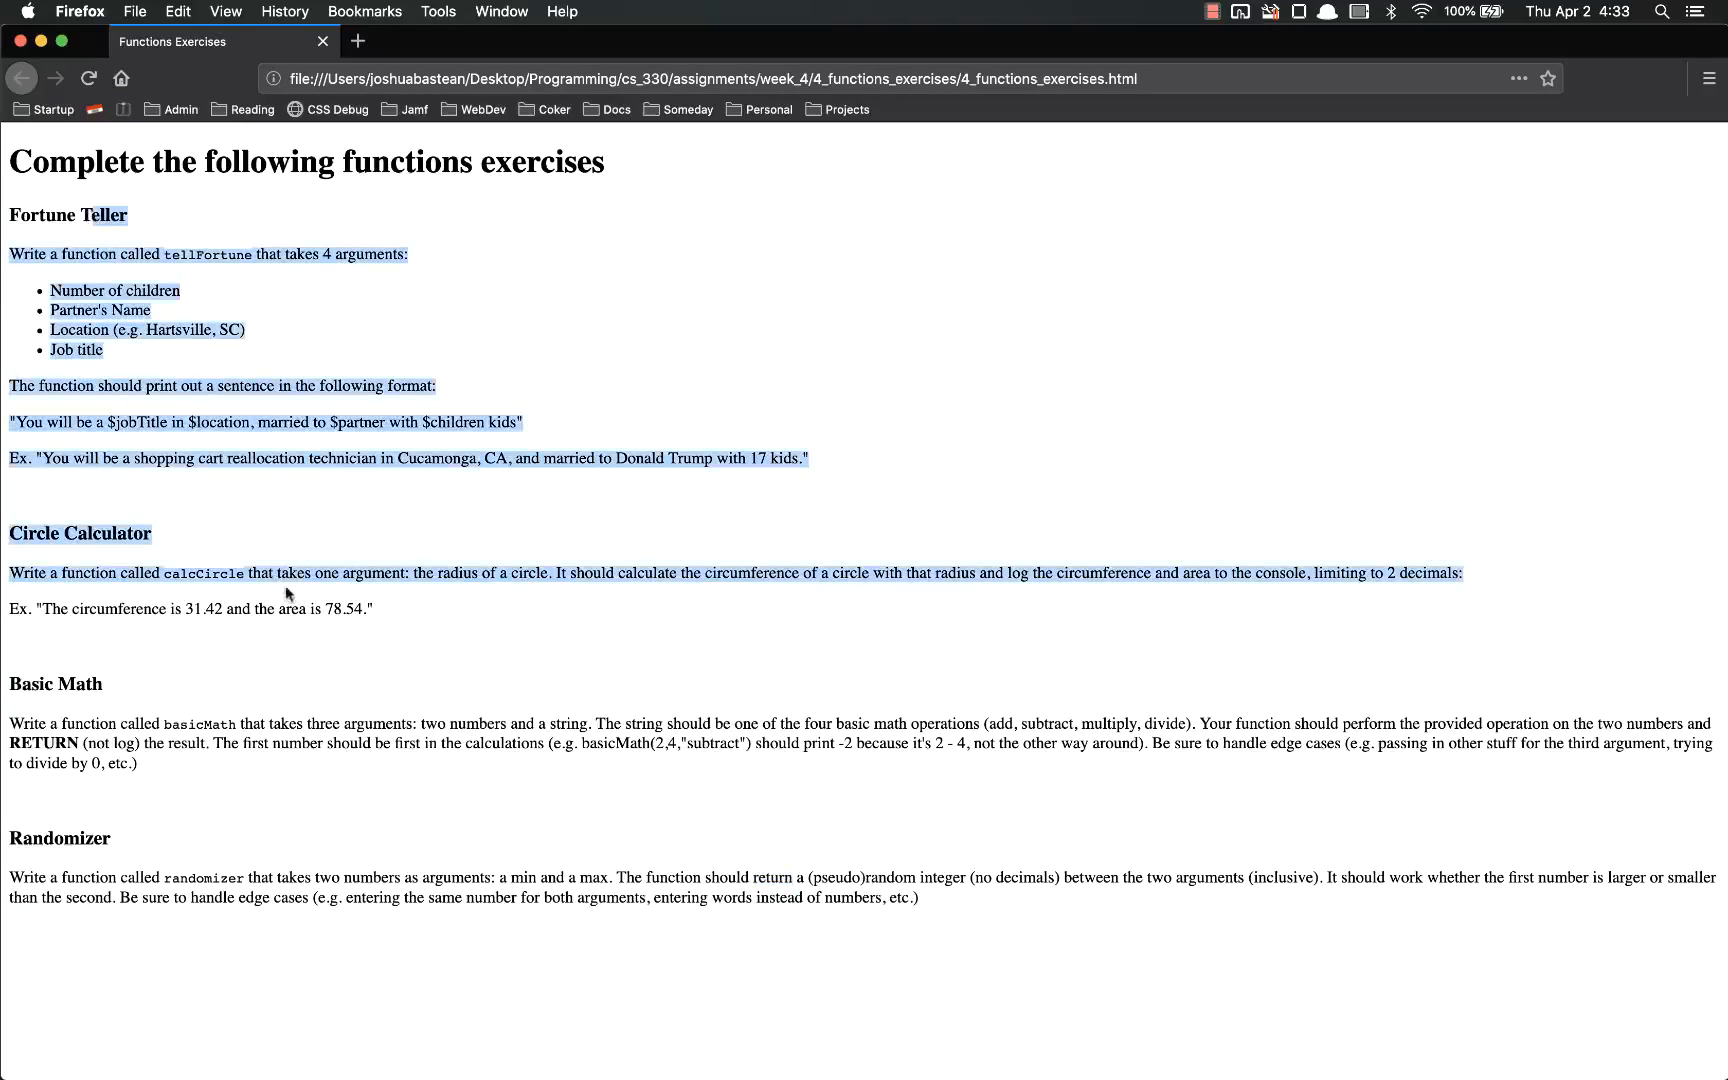
click(892, 926)
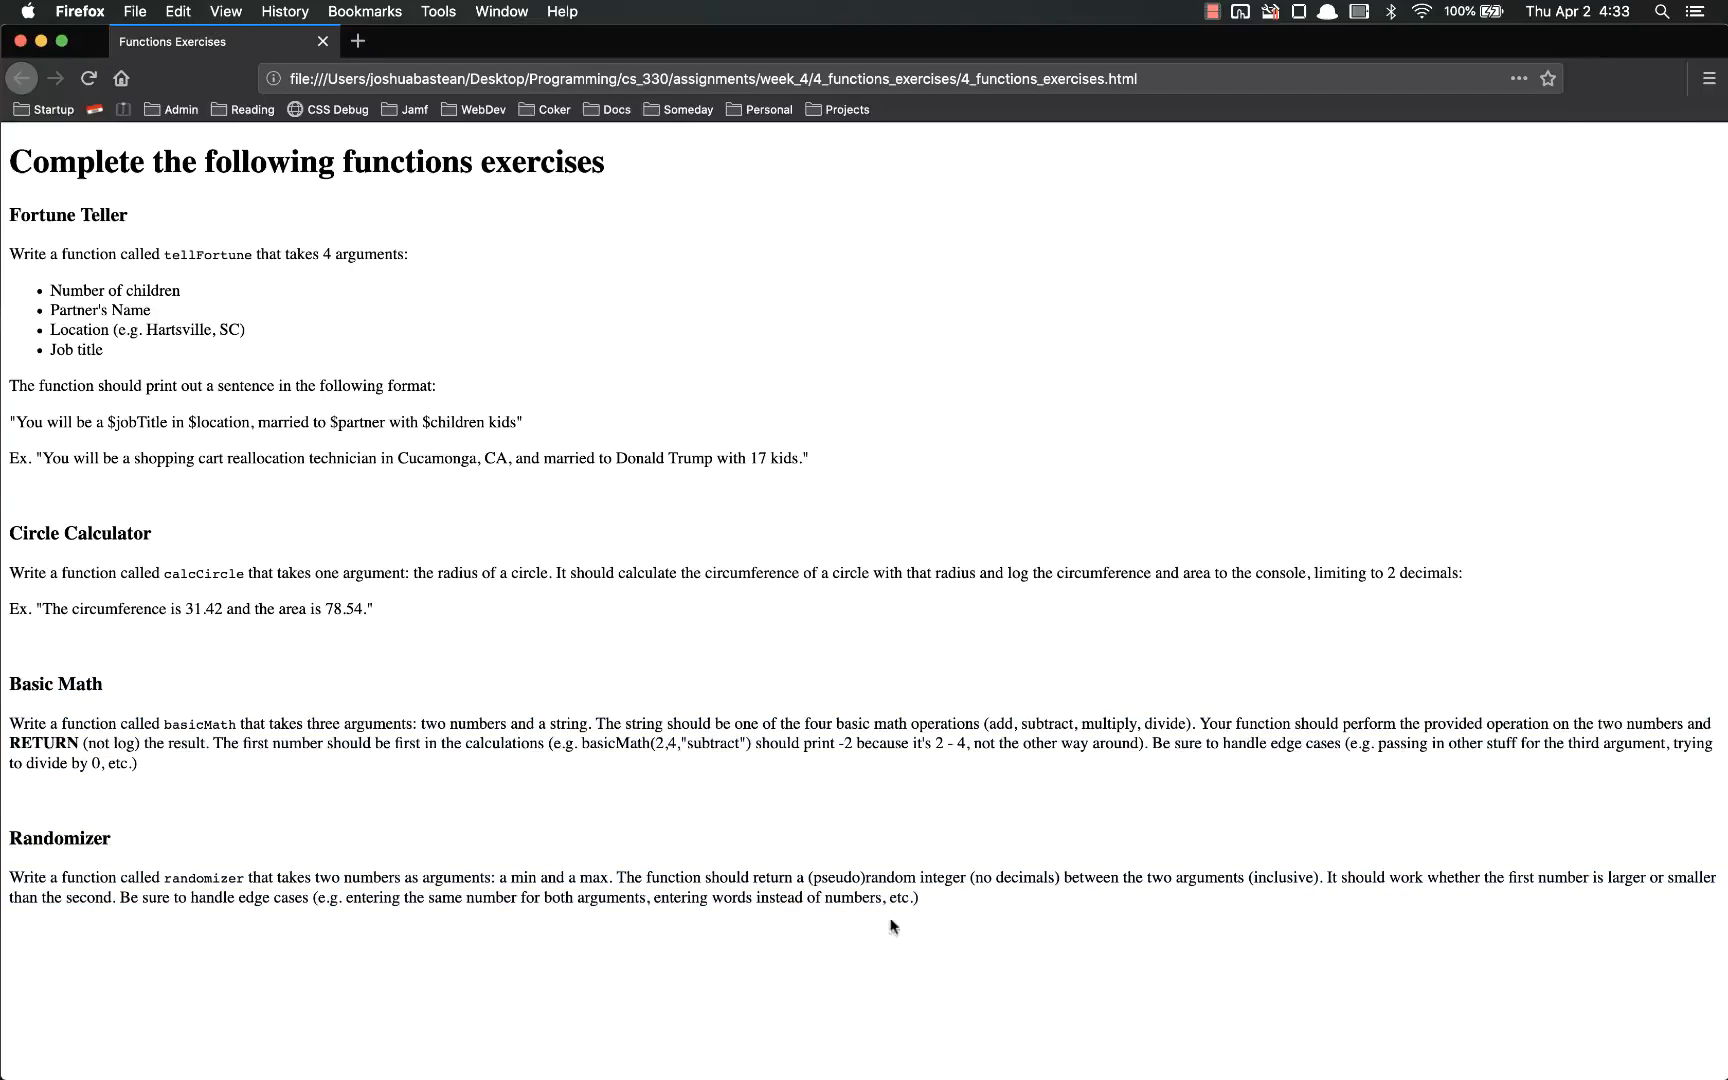
mouse_move(966, 906)
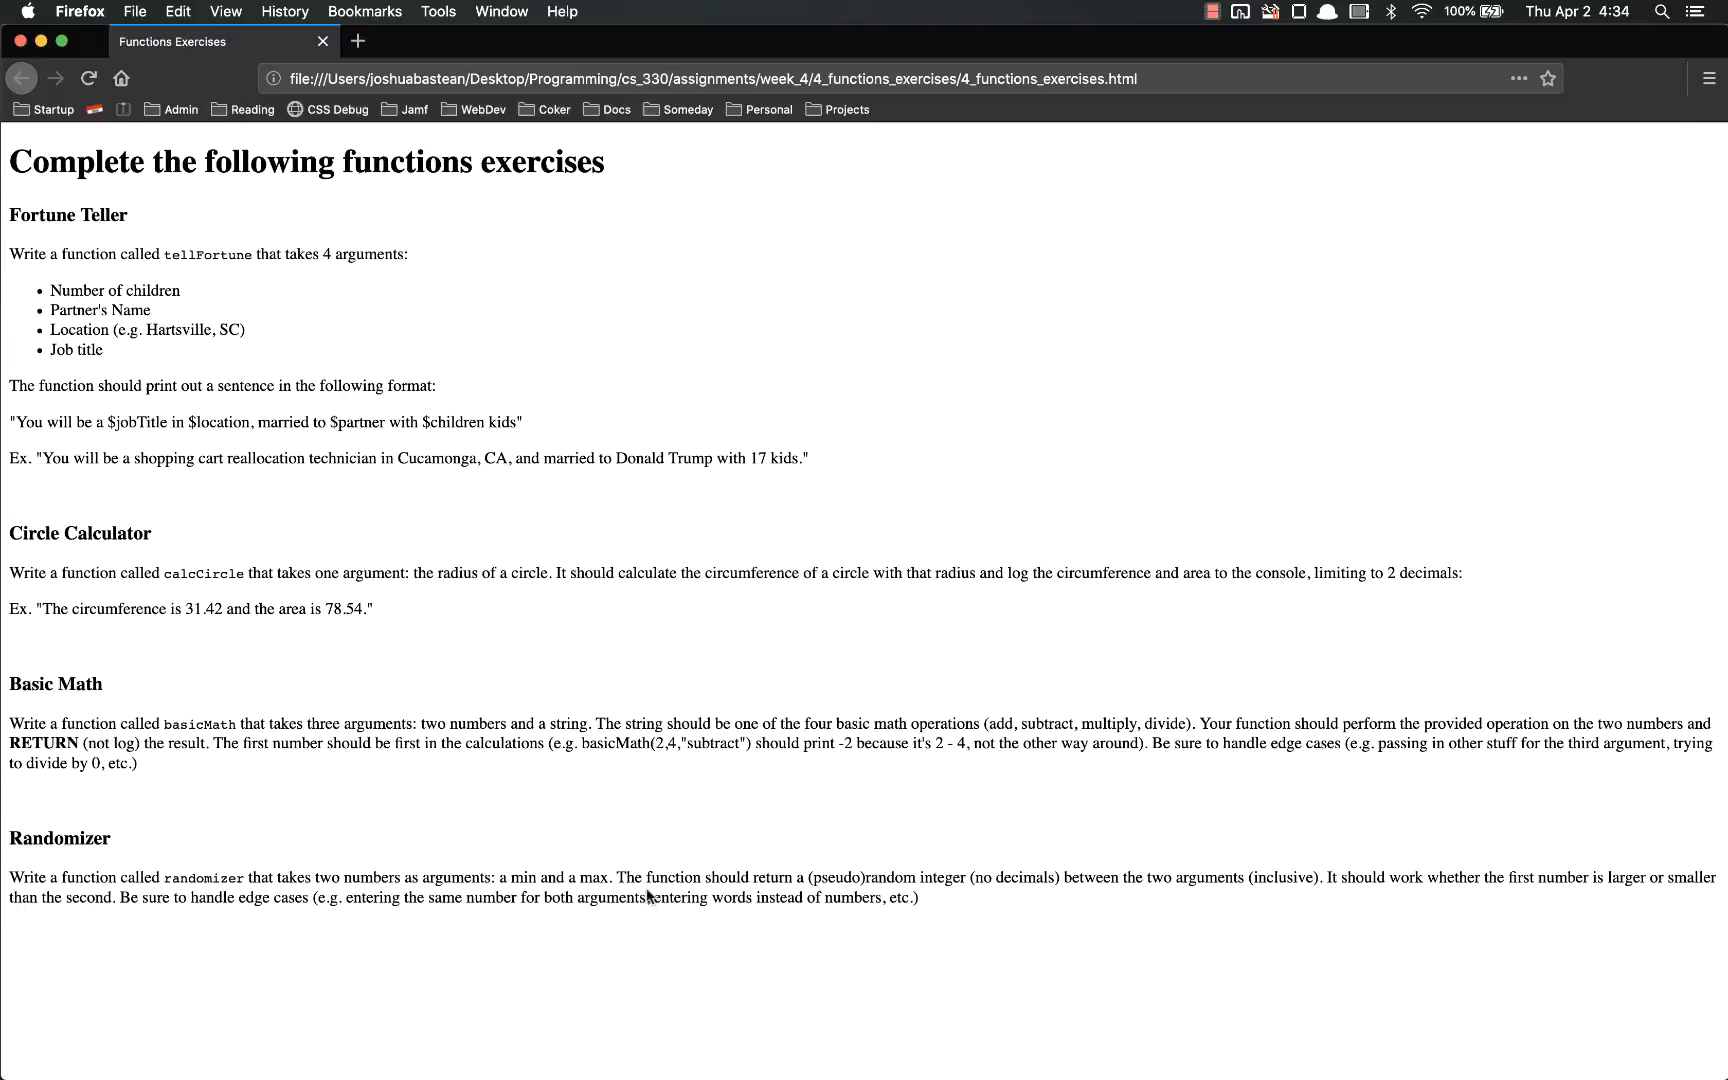
mouse_move(874, 878)
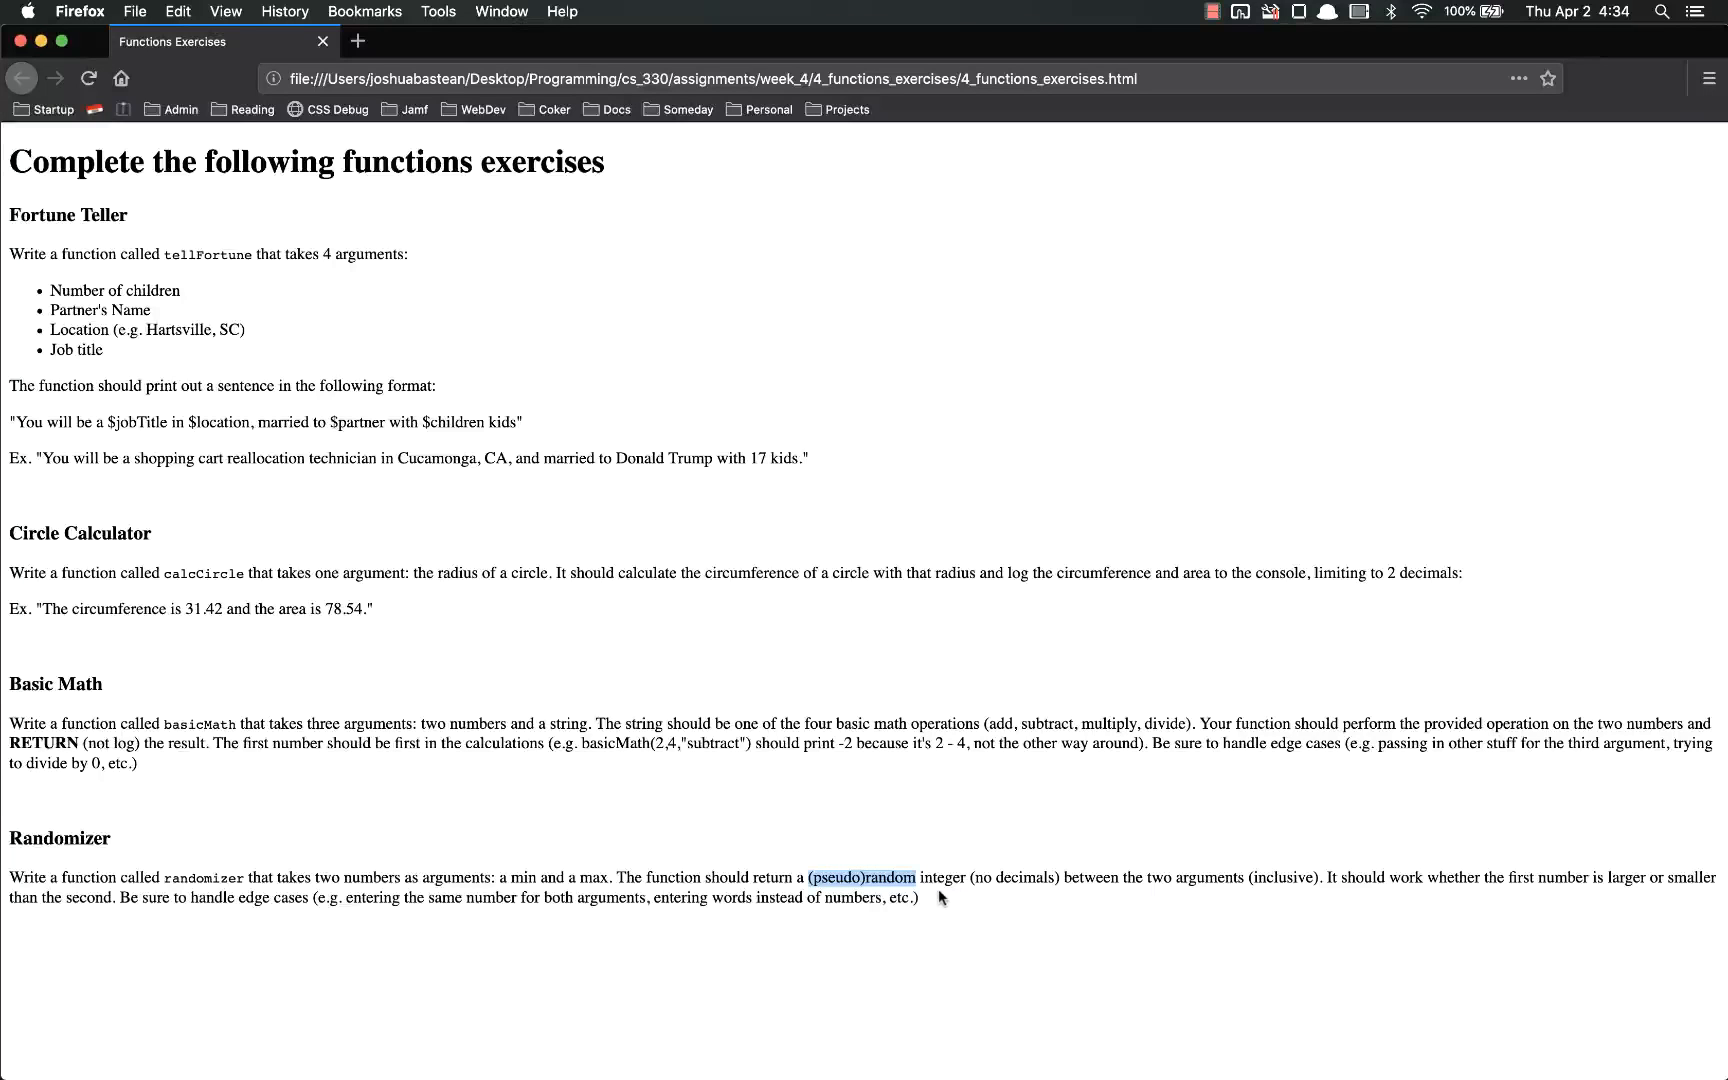
click(942, 898)
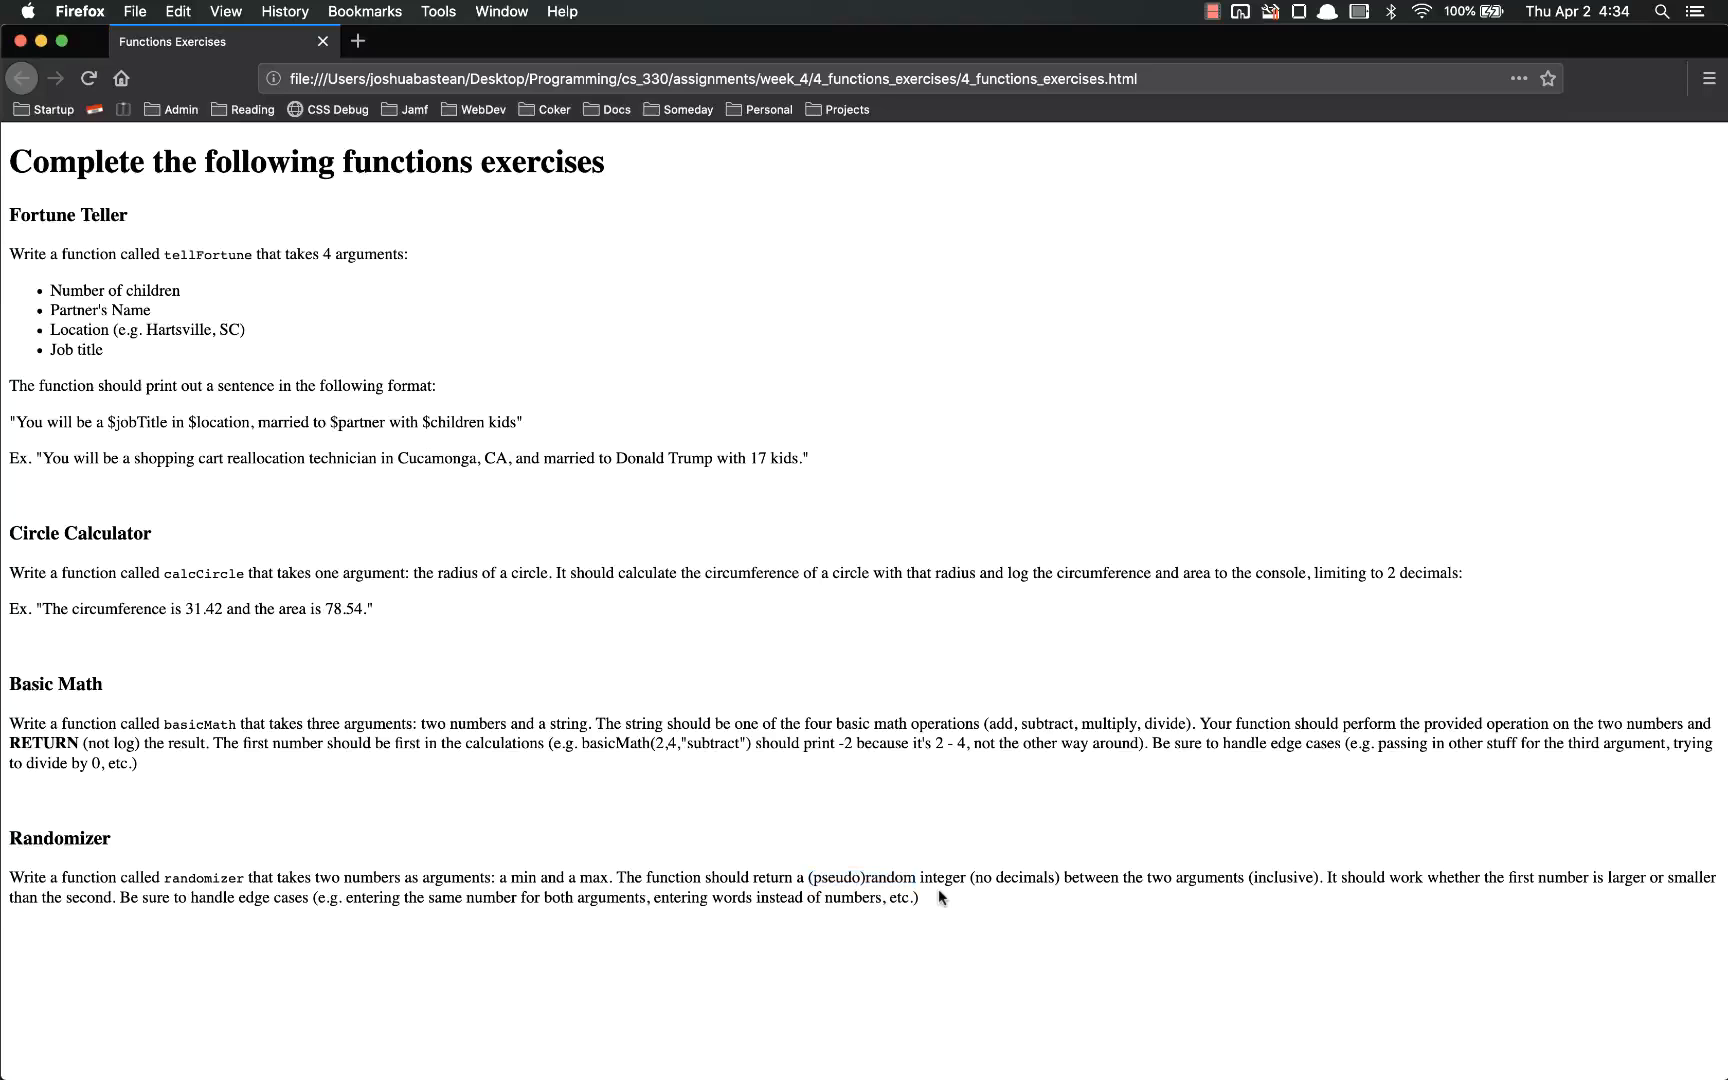